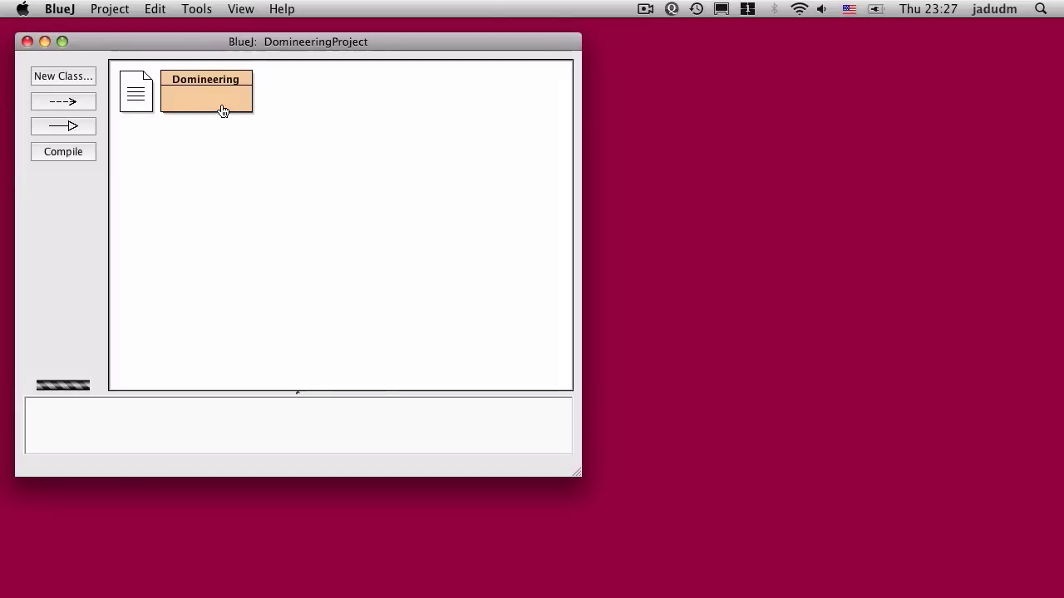
Step: Open the Domineering class's source in the BlueJ editor
double_click(206, 93)
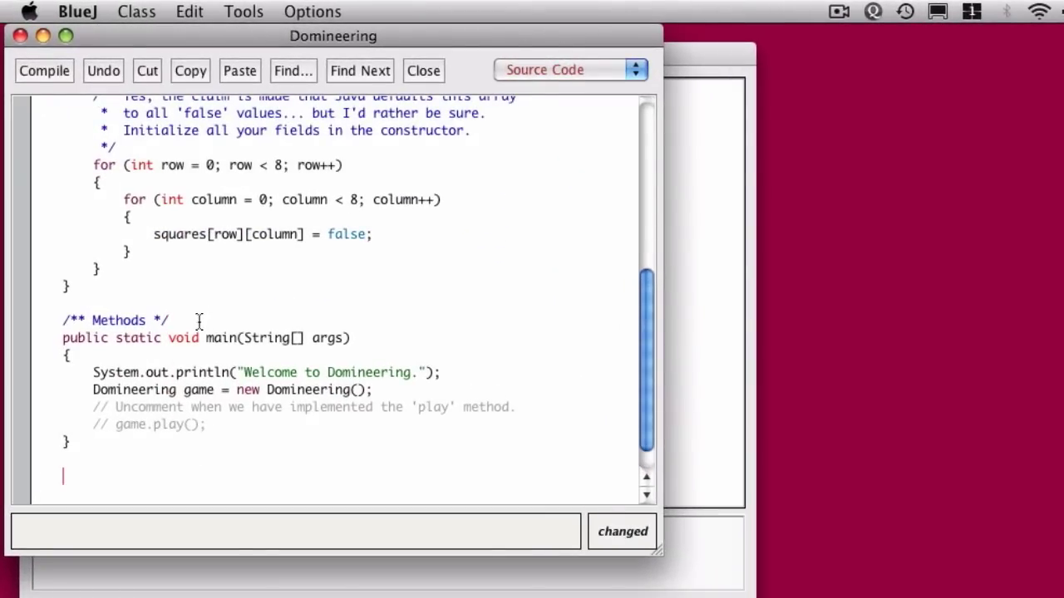
Step: Write public String toString() with String result = " 0 1 2 3 4 5 6 7"; as its first line
type("public String")
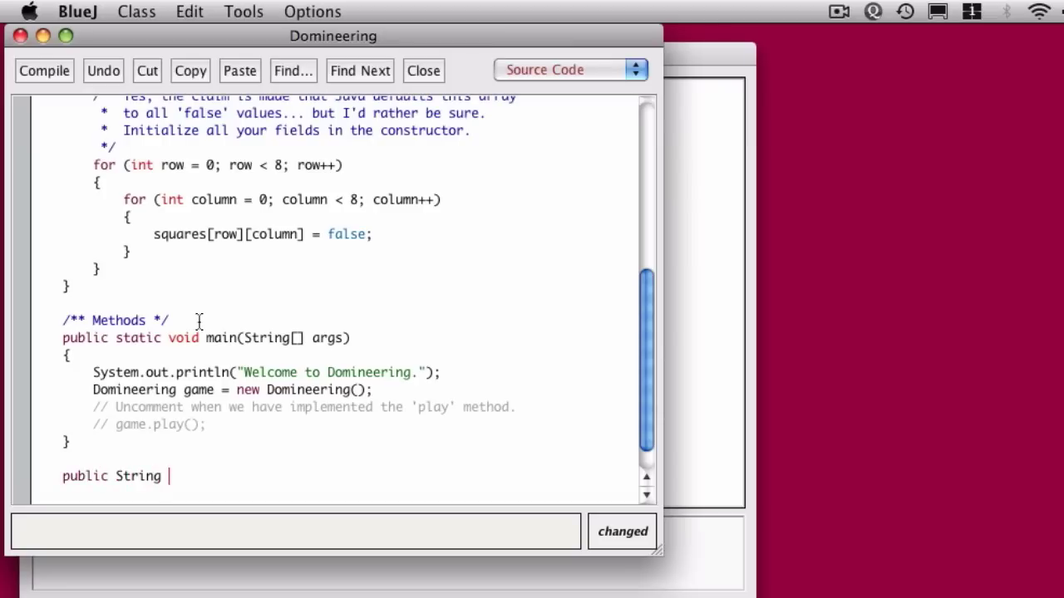
type("toString()")
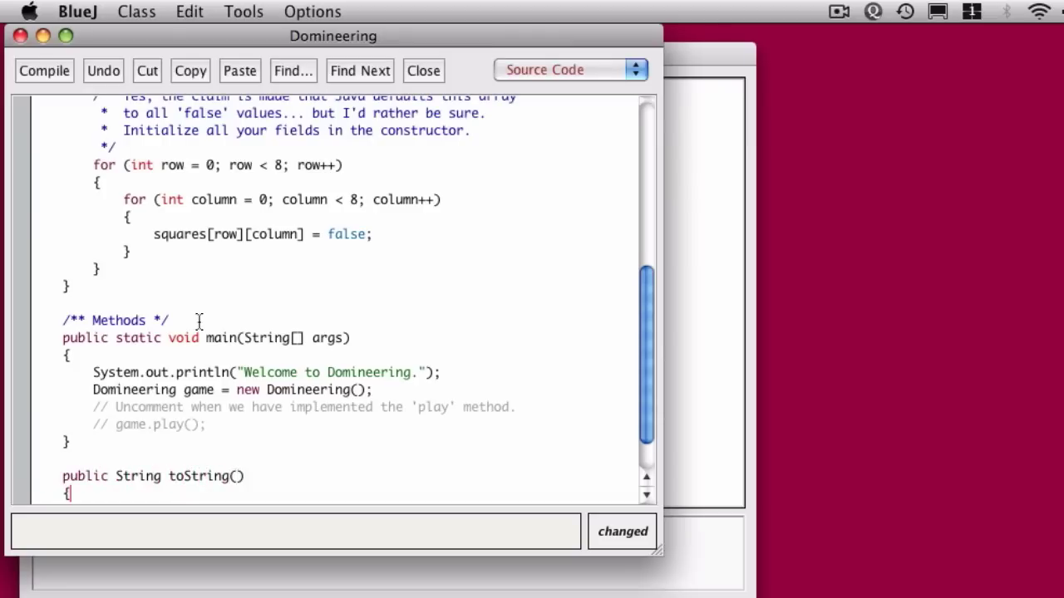
scroll("down", 3)
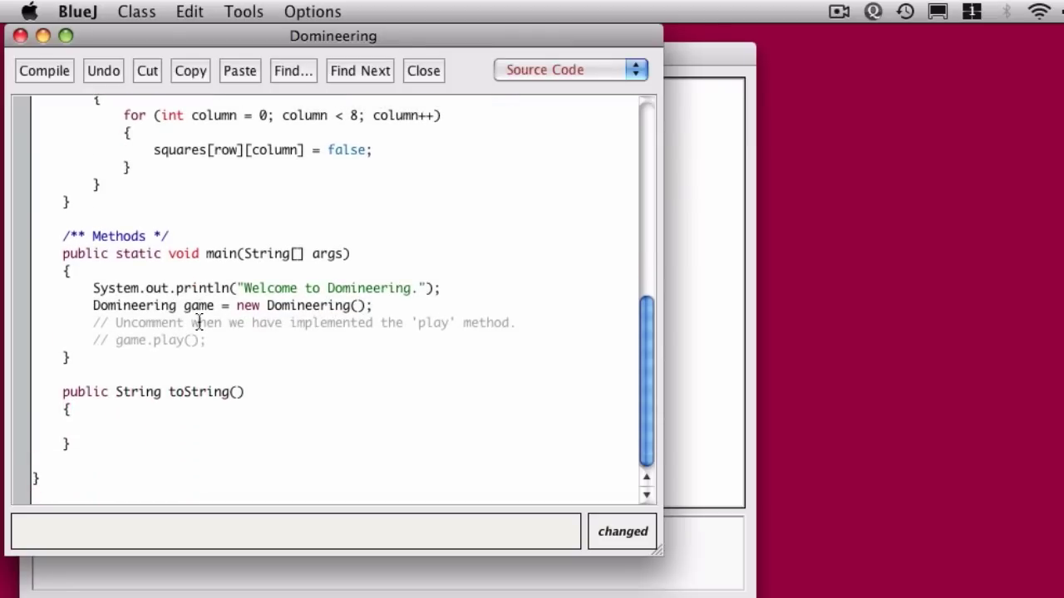
type("String result = \"")
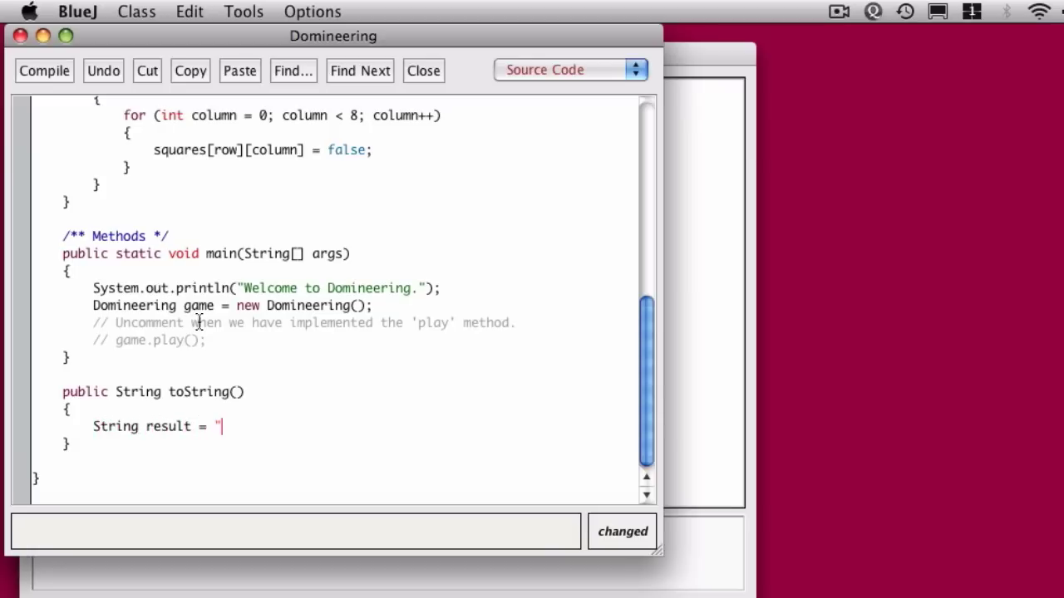
type("0 1")
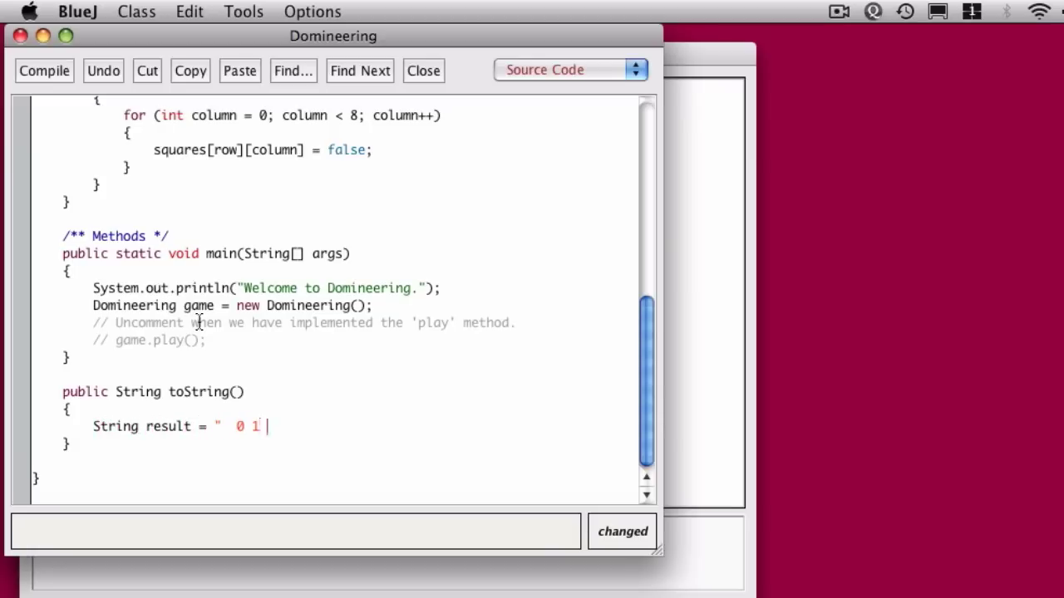
type("2 3 4 5")
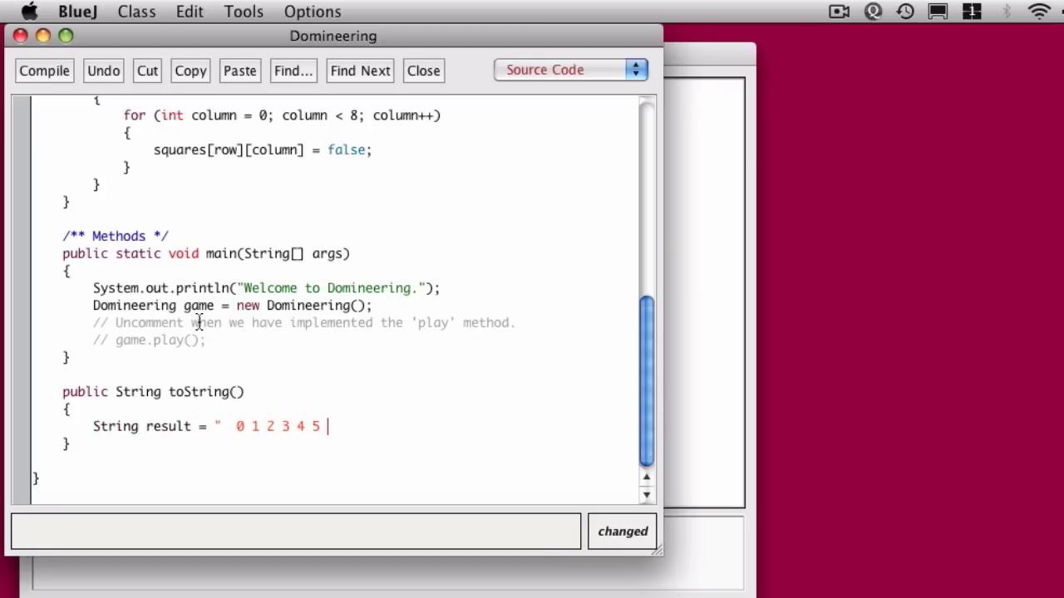
type("6 7\"")
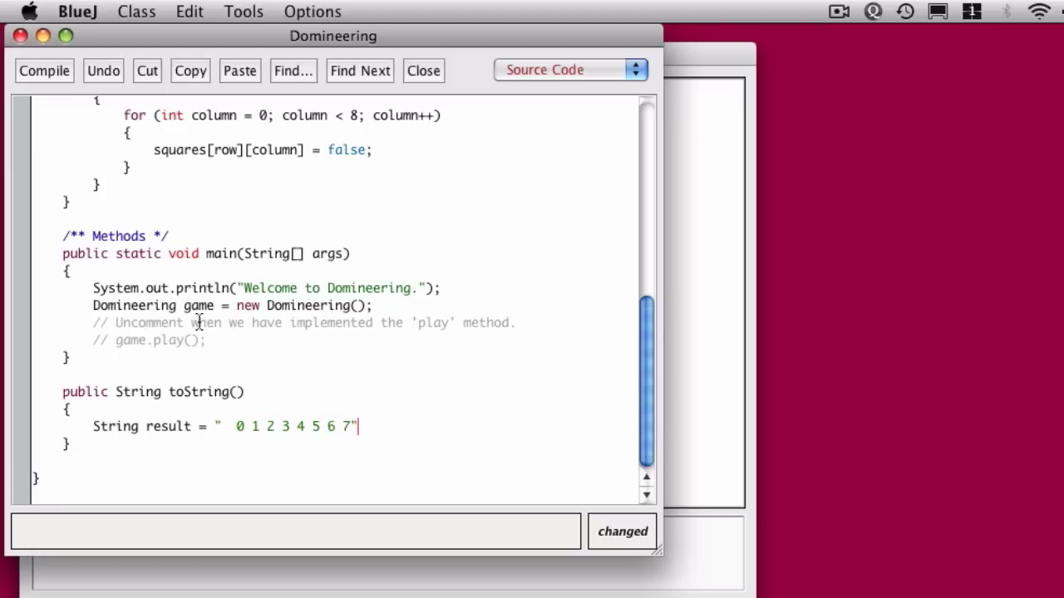
type(";")
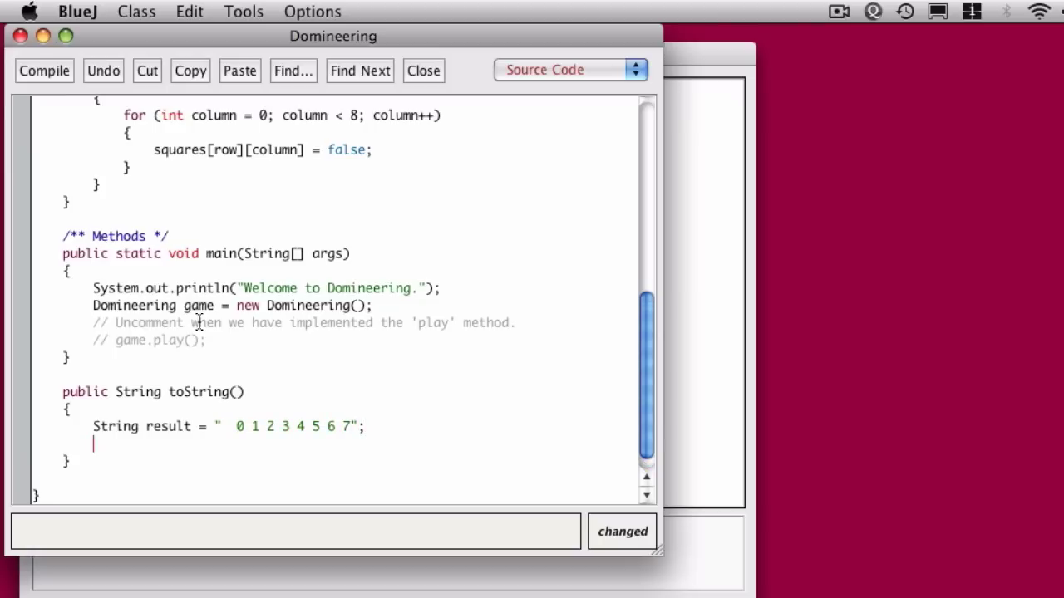
key("Return")
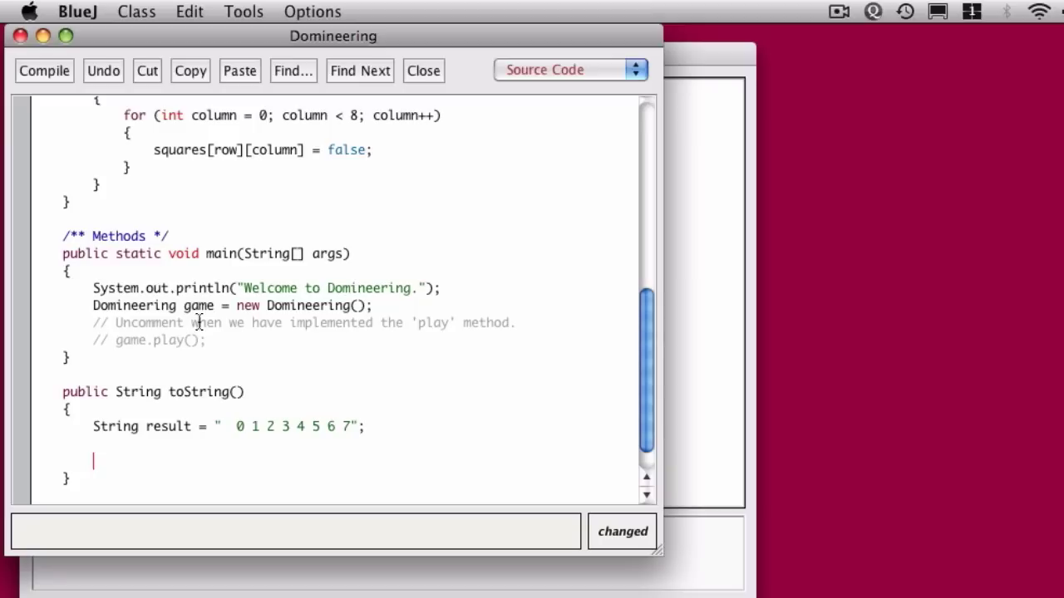
Step: Add the outer loop for (int row = 0; row < 8; row++) inside toString()
type("for")
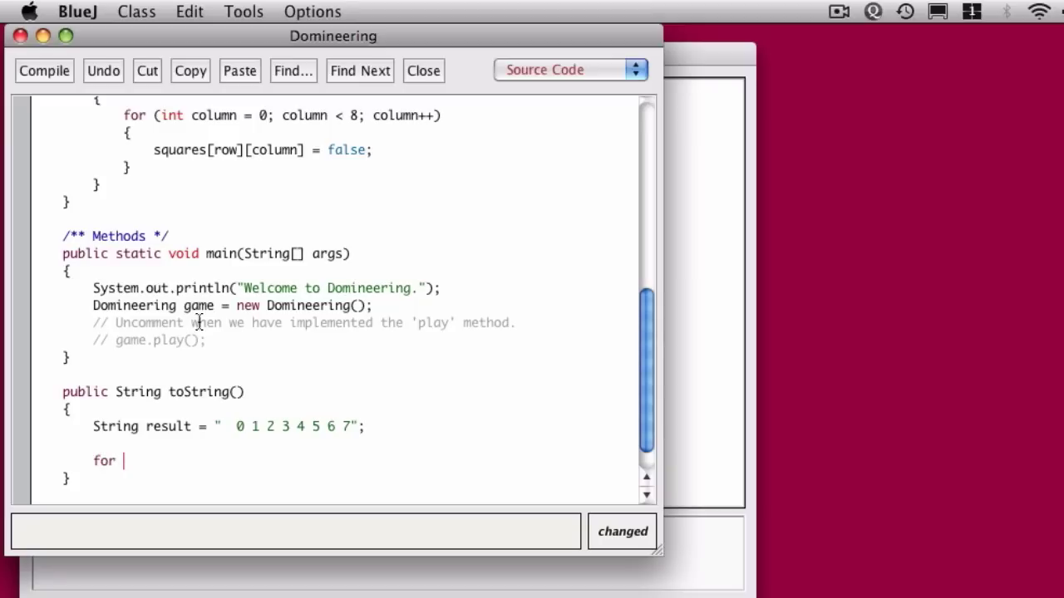
type("(int row = 0;")
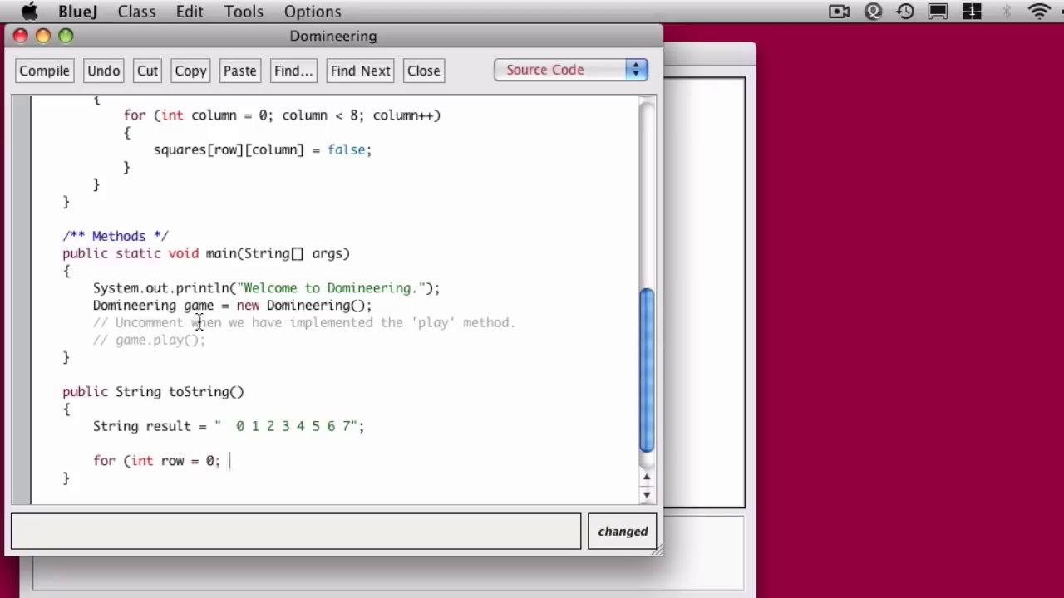
type("row < 8")
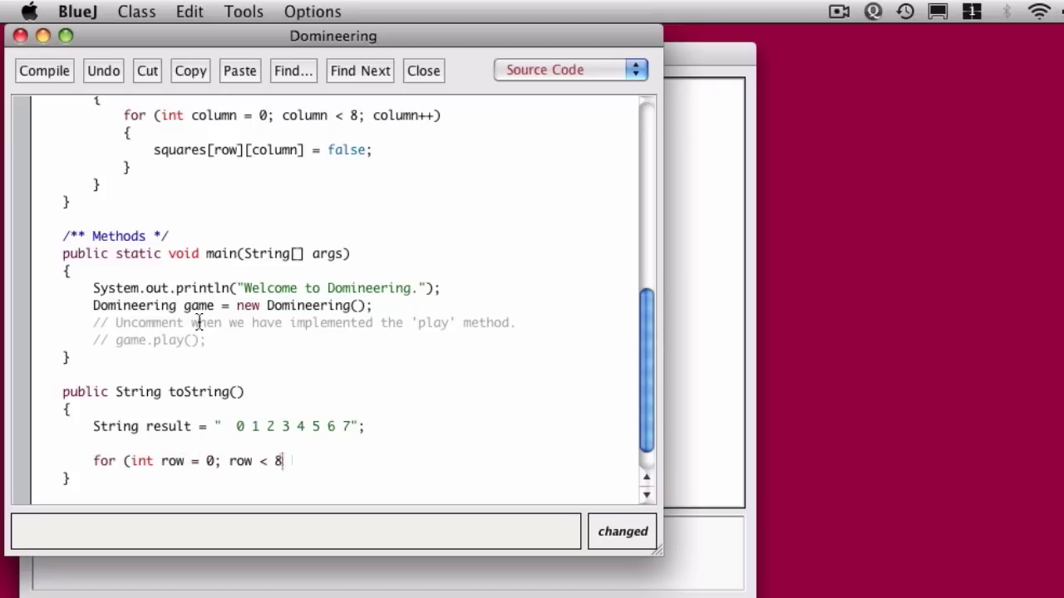
type("; row++")
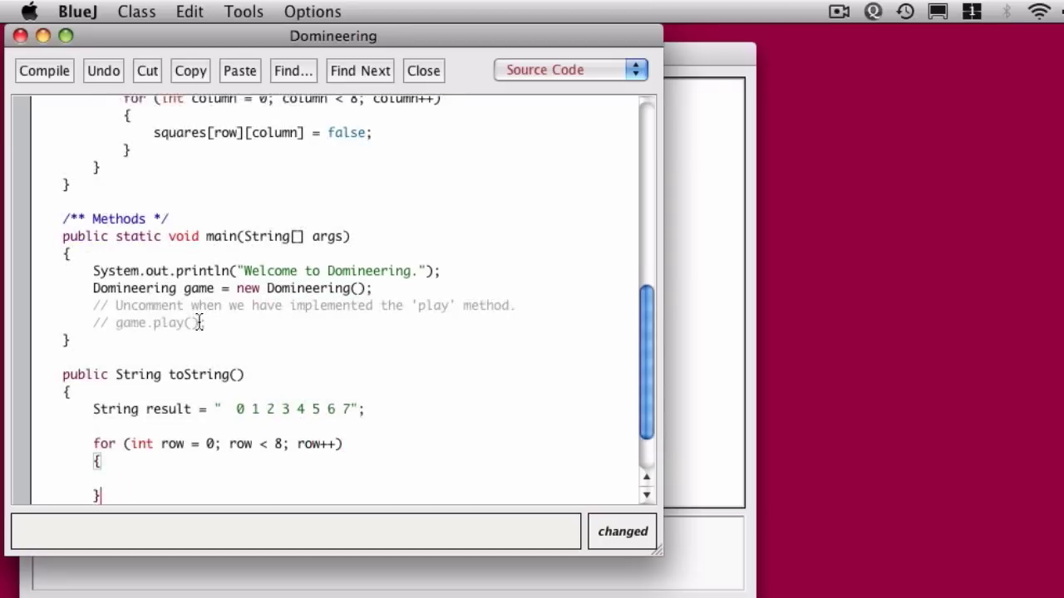
scroll("down", 3)
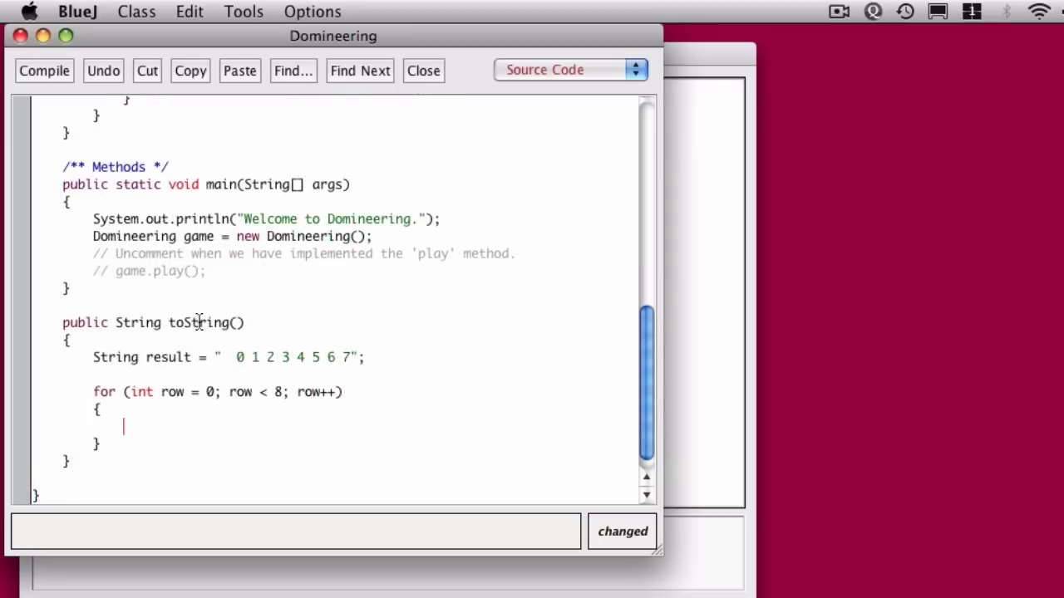
Step: Nest the inner loop for (int column = 0; column < 8; column++) inside the row loop
type("for (int colum")
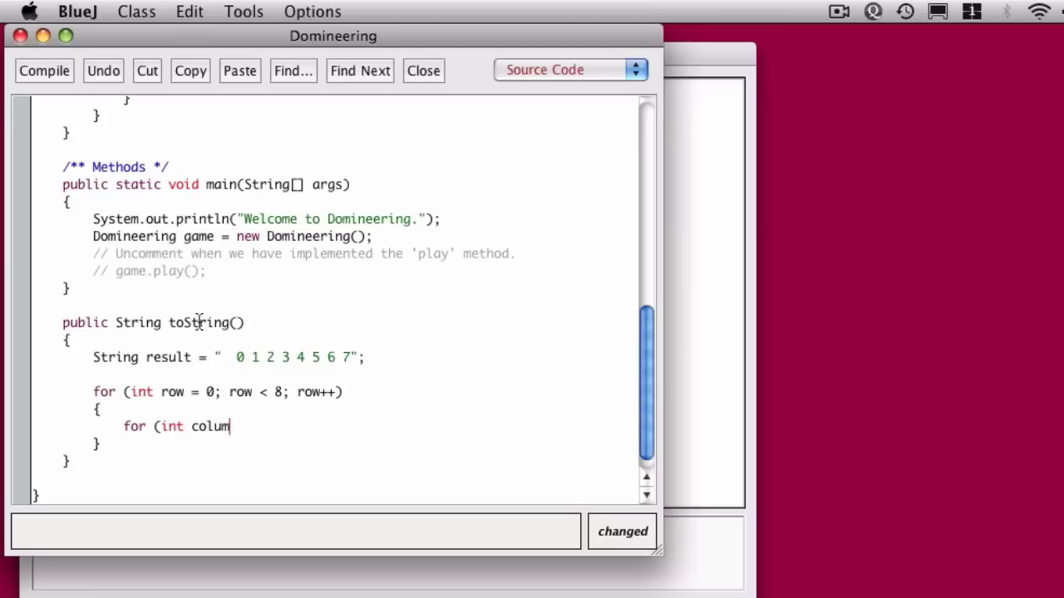
type("n = 0; i")
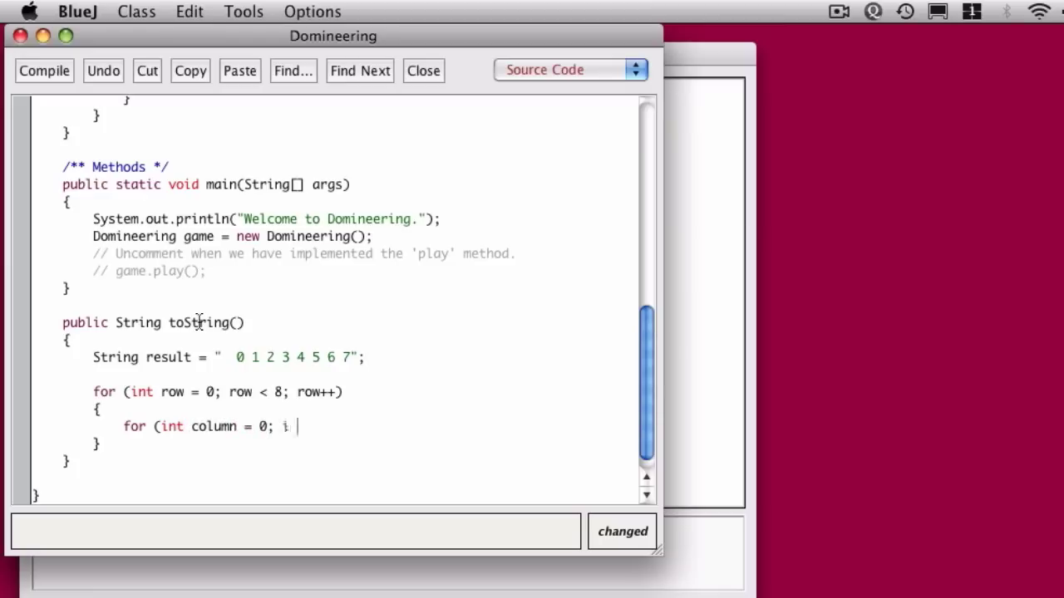
type("ow < 8")
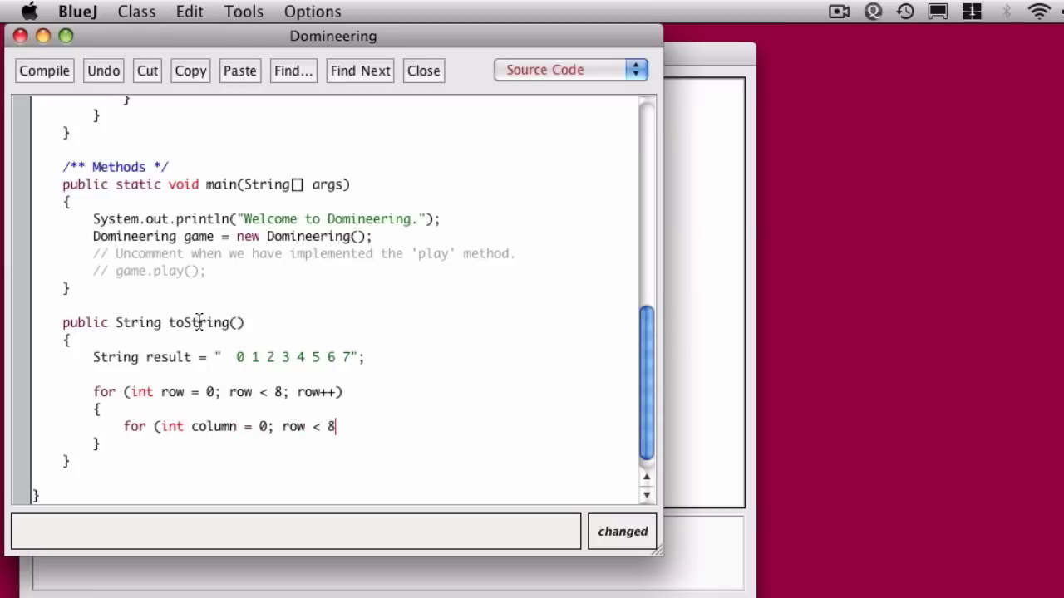
type(";")
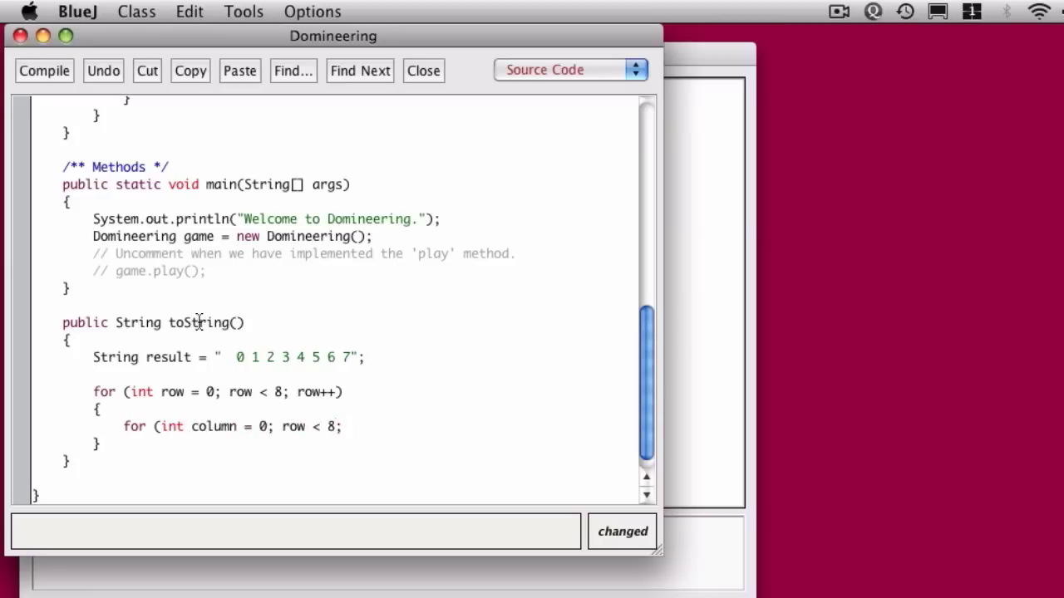
type("column")
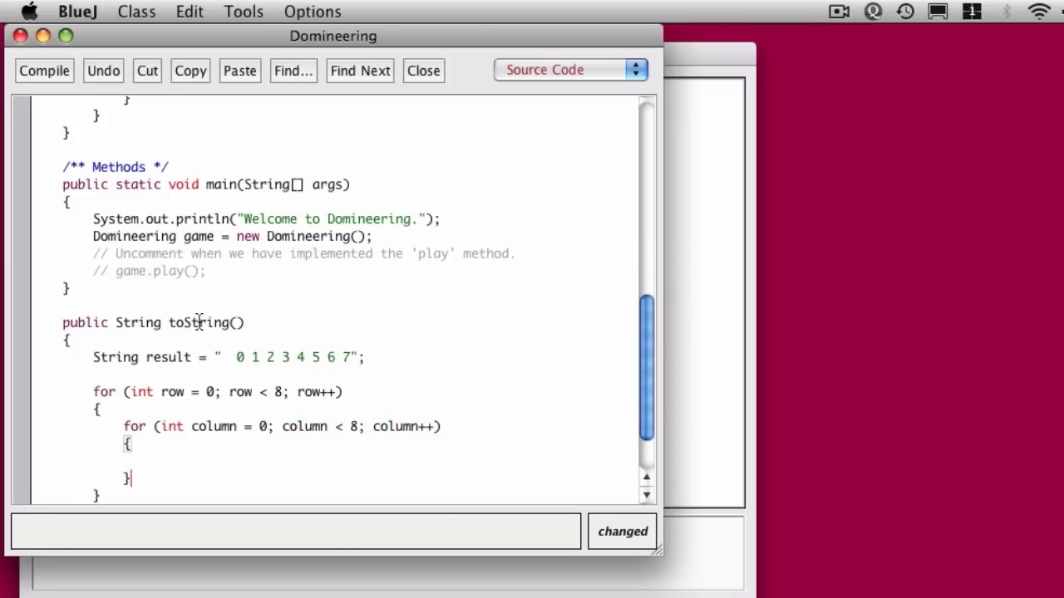
scroll("down", 3)
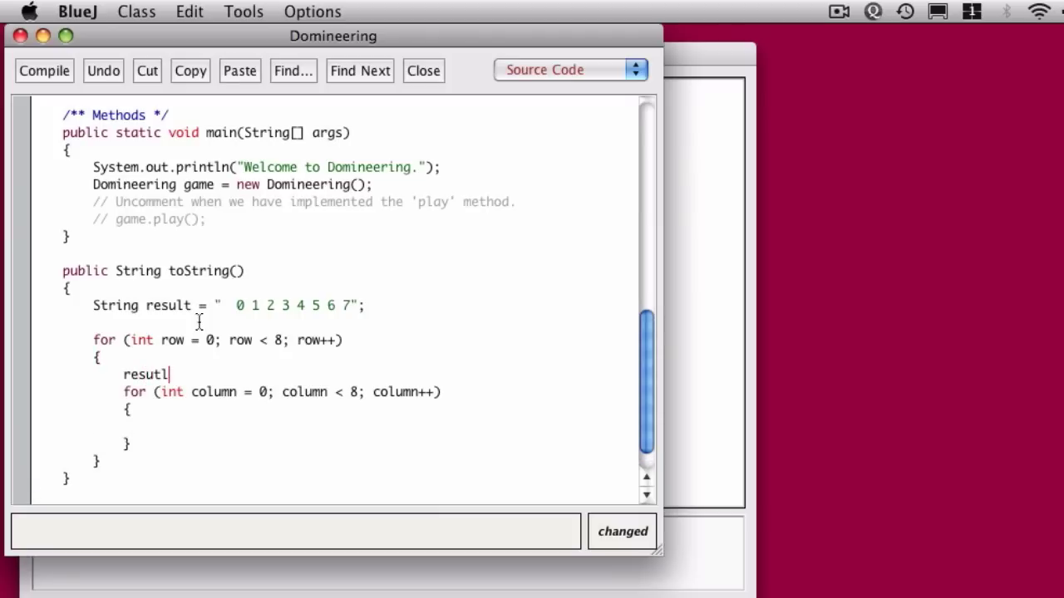
Step: Start each row with result += "\n" + row; in the row loop
type("result +=")
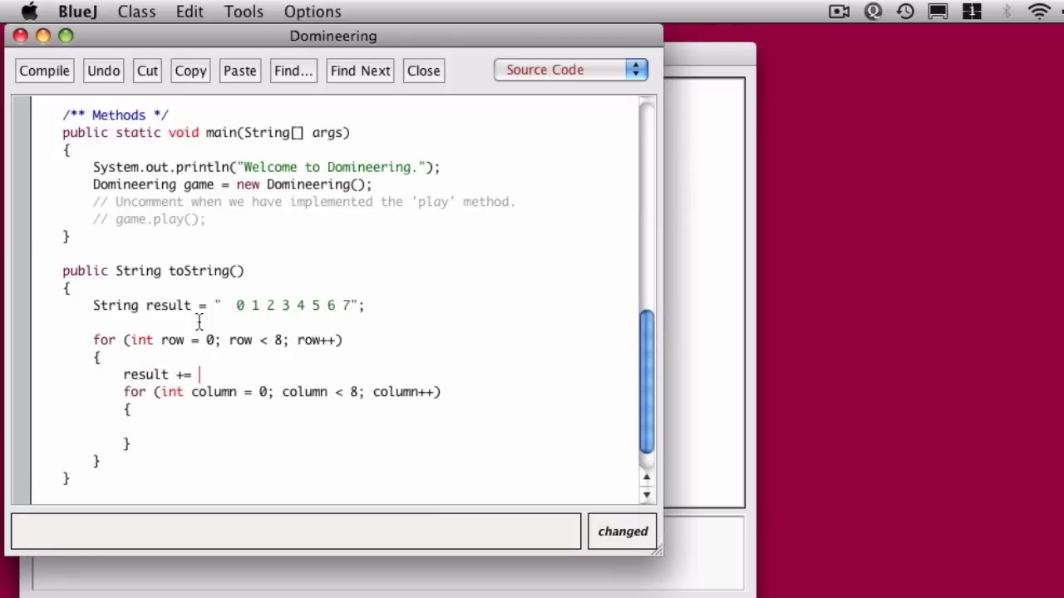
type("\"\\n\"")
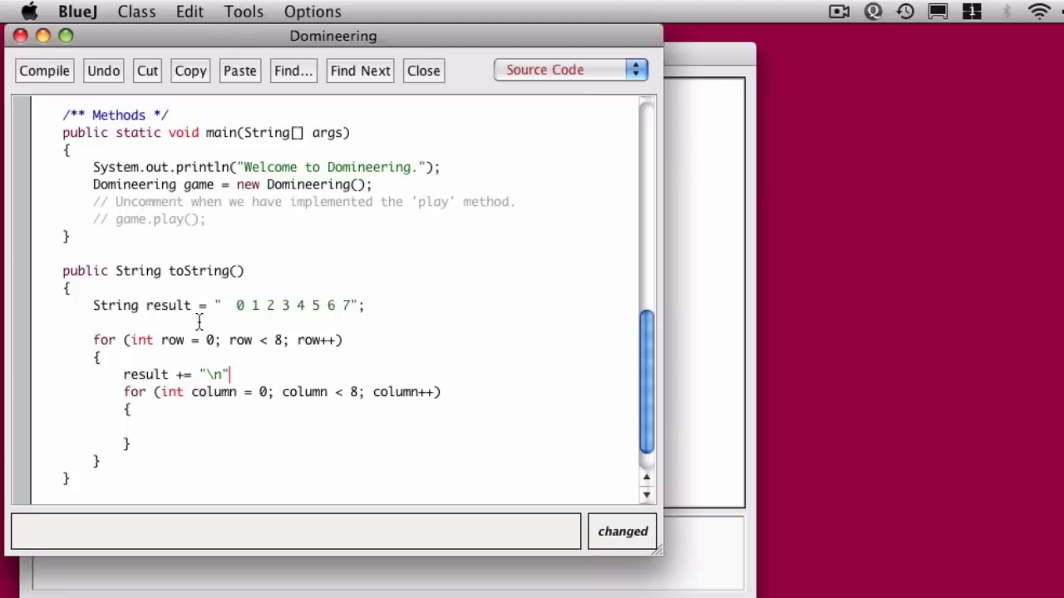
type("+")
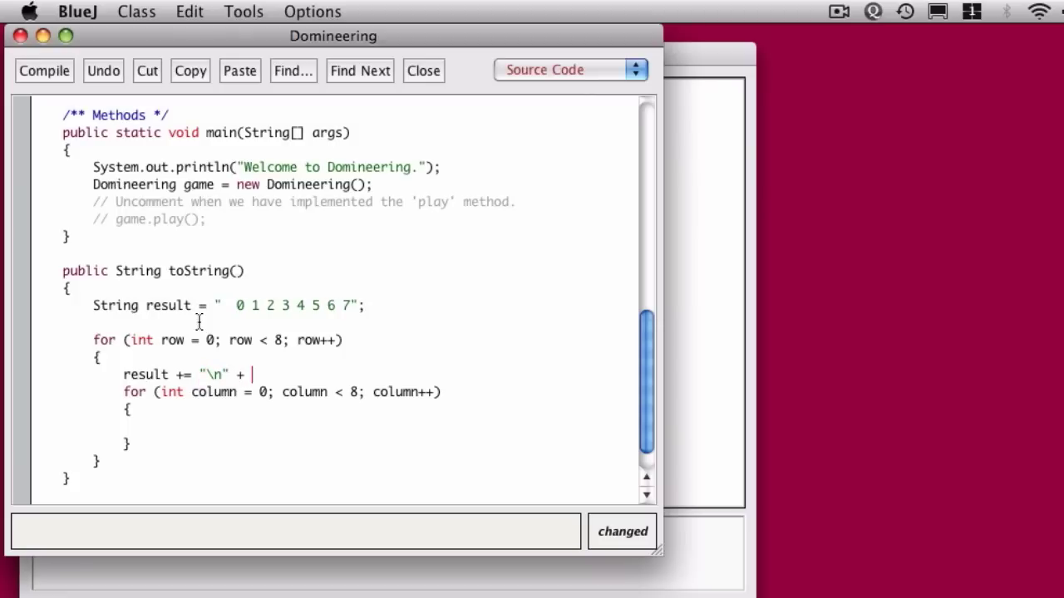
type("row;")
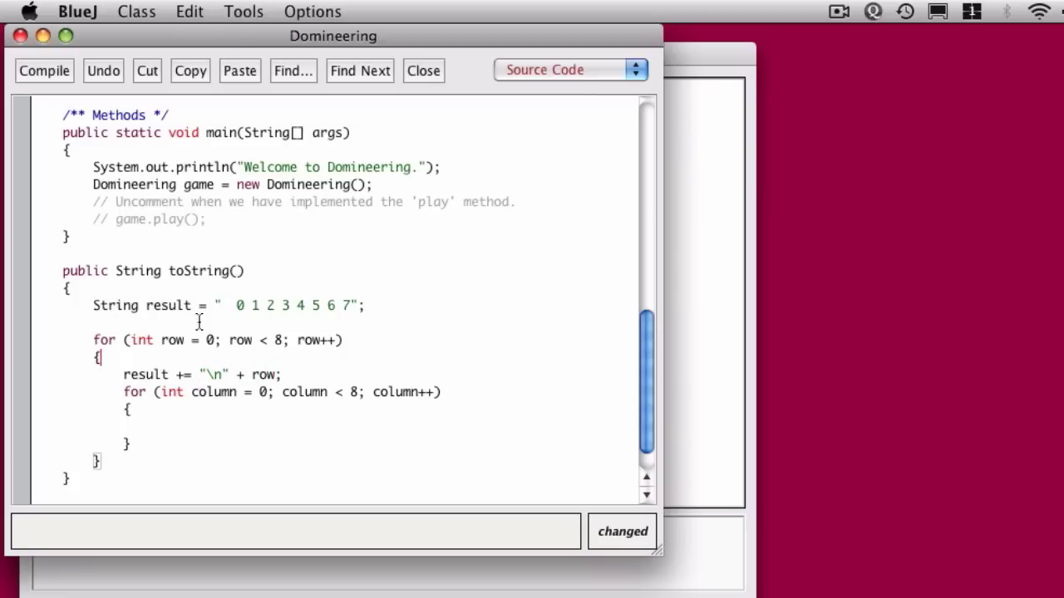
Step: Comment that this ends rows and gives numbers down the LH side, with a blank line before the column loop
type("/* This gives us")
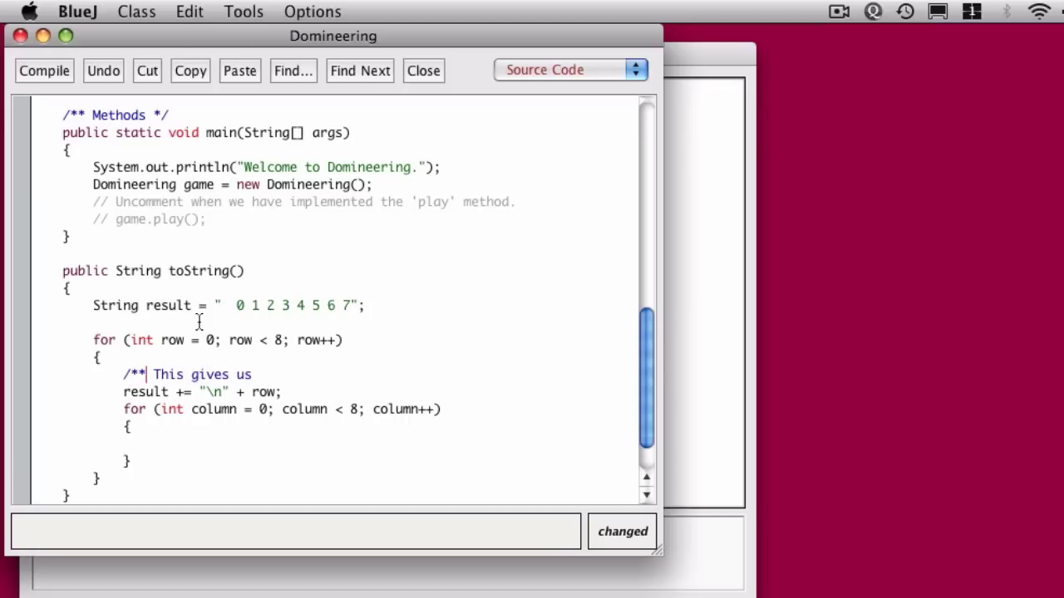
type("numbers down")
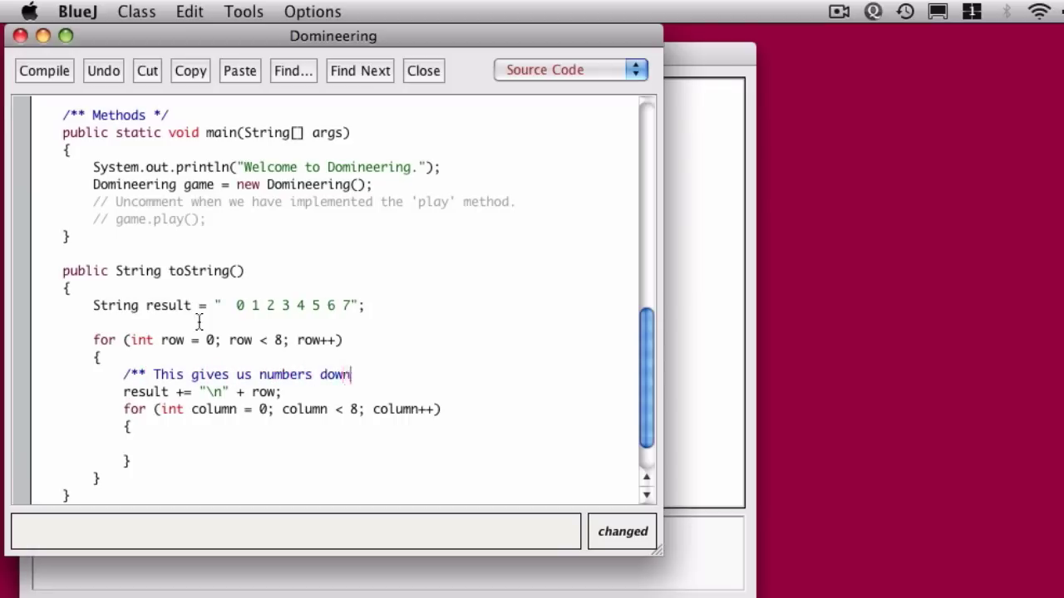
type("the LH side. *';")
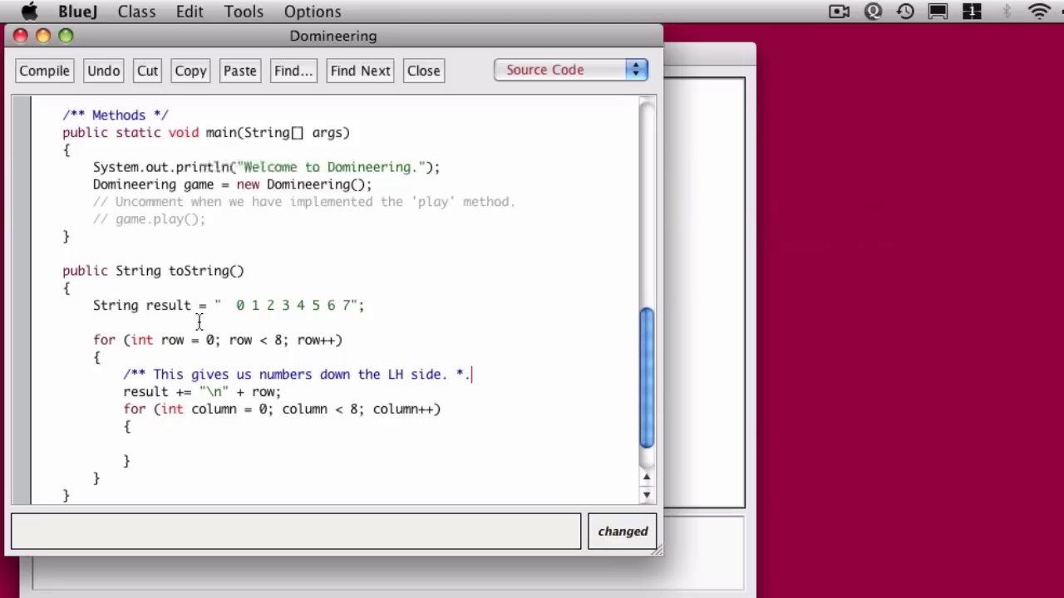
type("/")
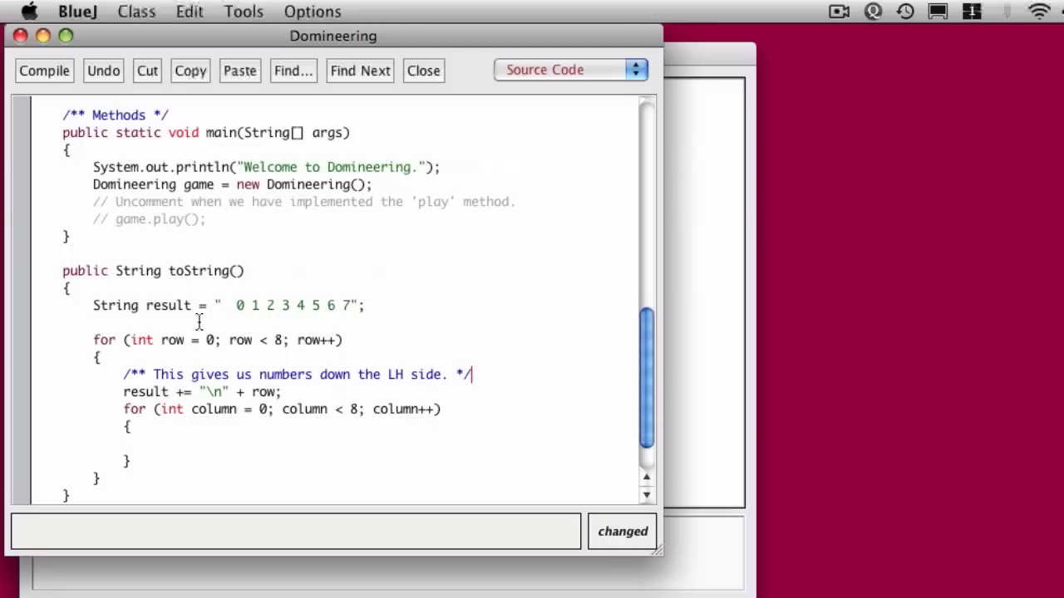
key("Return")
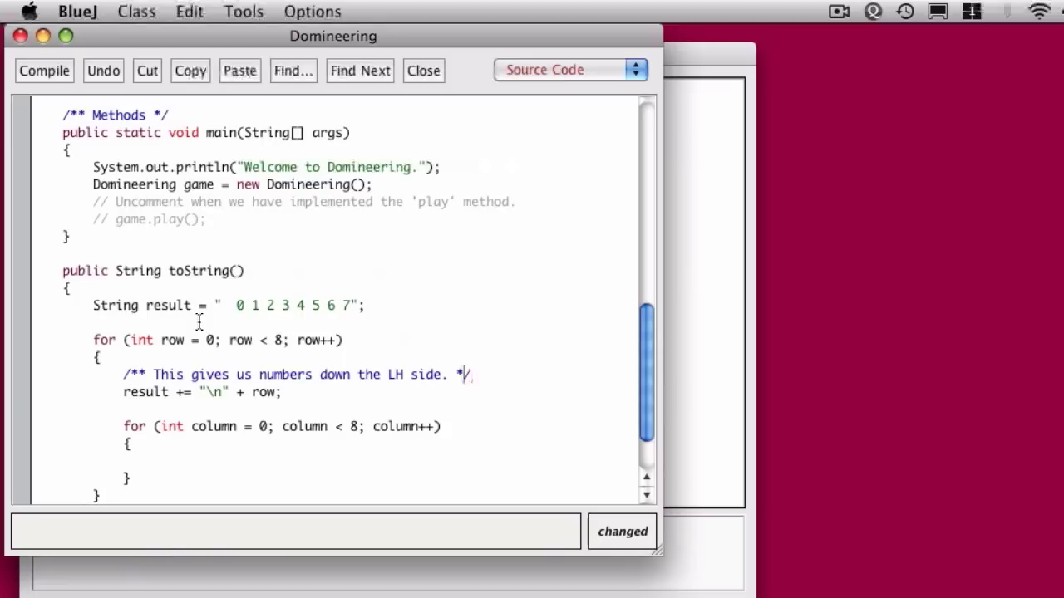
type("ends rows and")
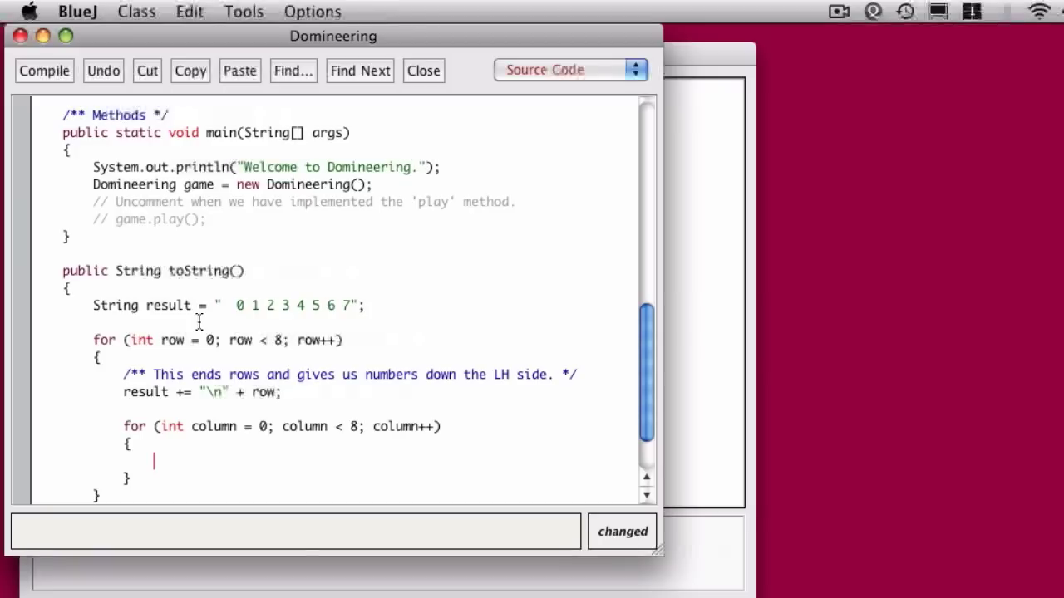
Step: Comment the inner loop as printing the body of the board
type("/**")
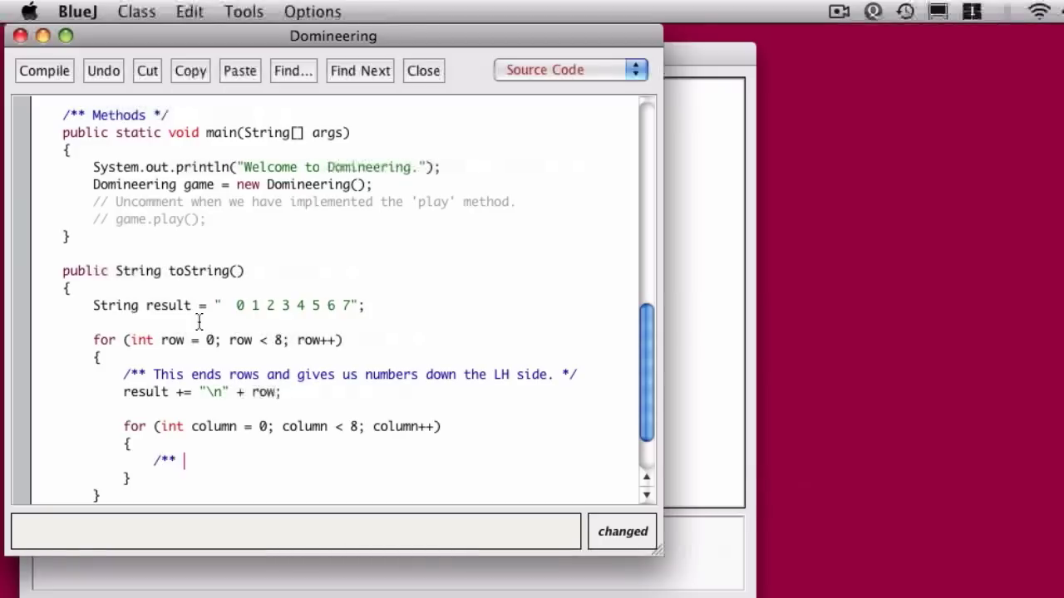
type("This inner lo")
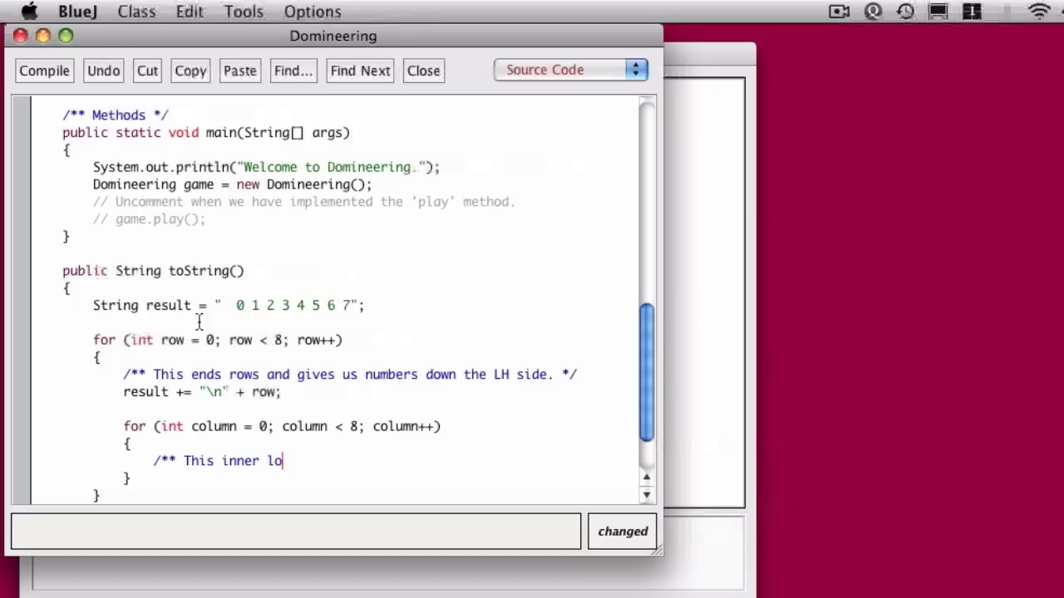
type("op prints the body of")
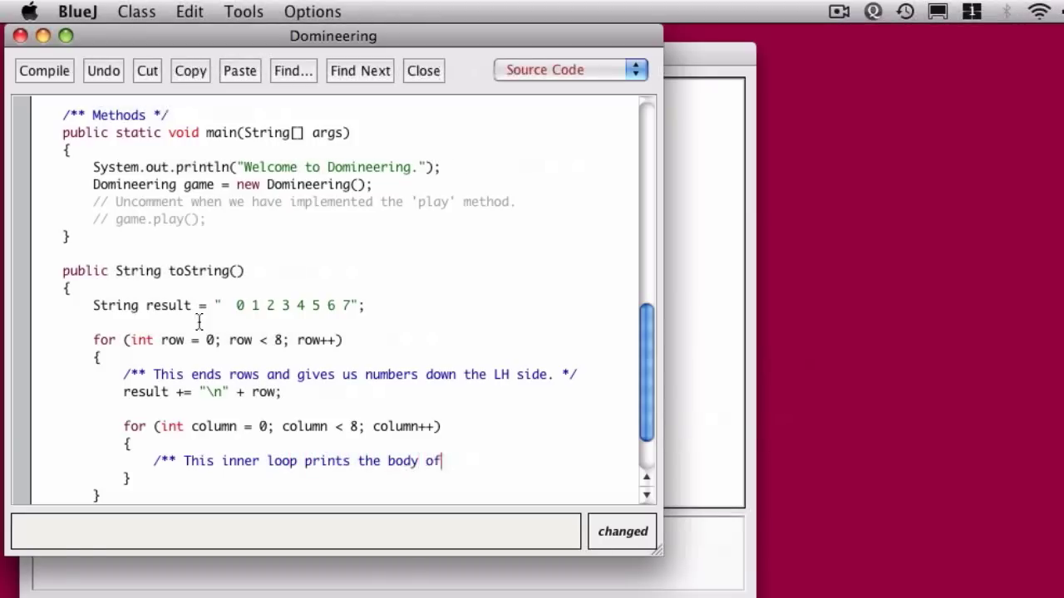
type("the board. */")
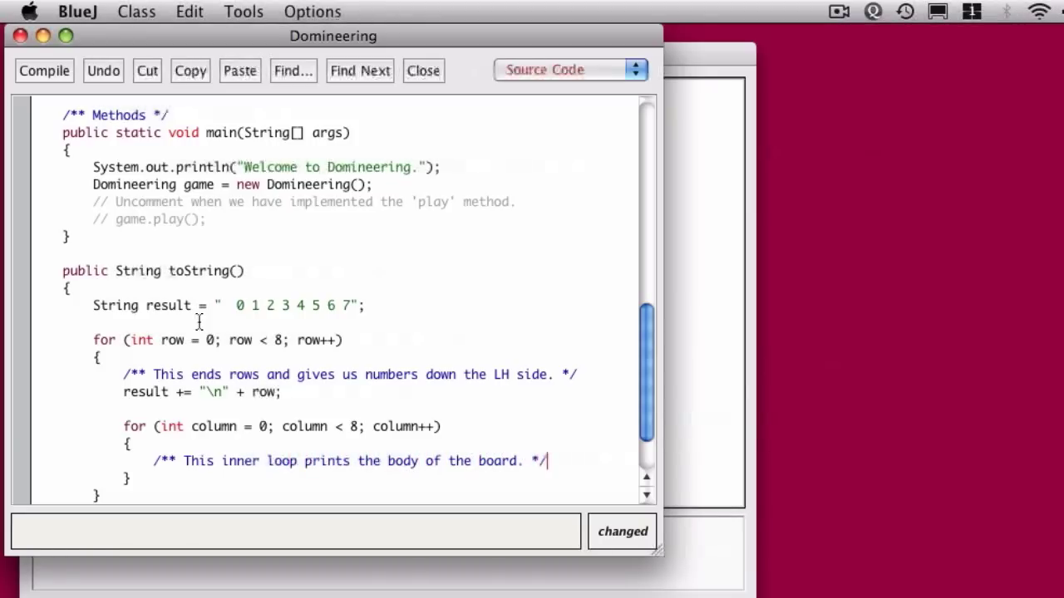
Step: Add if(squares[row][column]) appending " #" for occupied squares, else " ." for empty ones
type("if(")
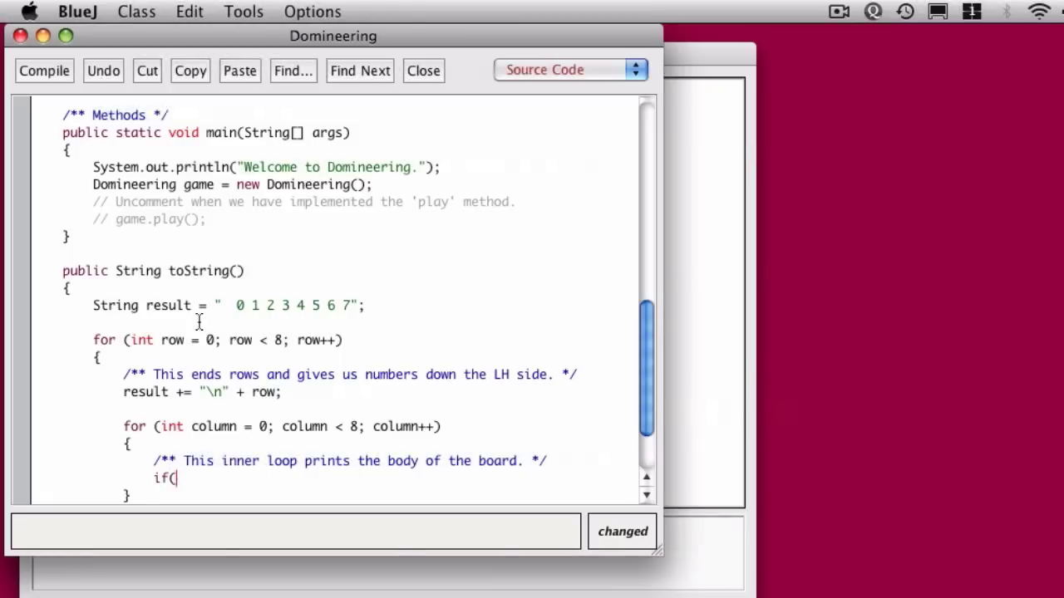
type("squares[row][column")
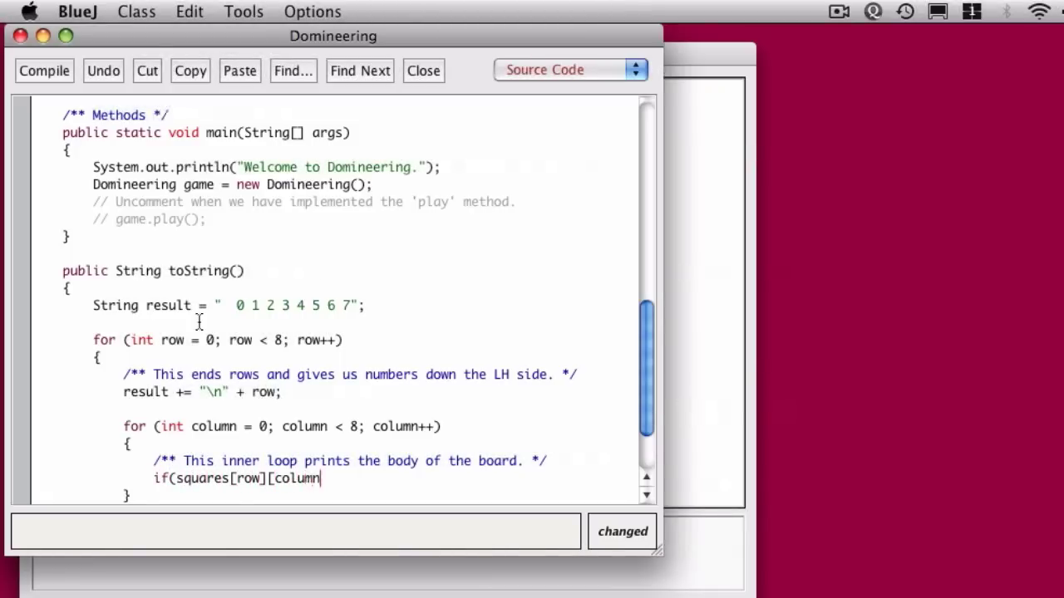
type("])")
type("}")
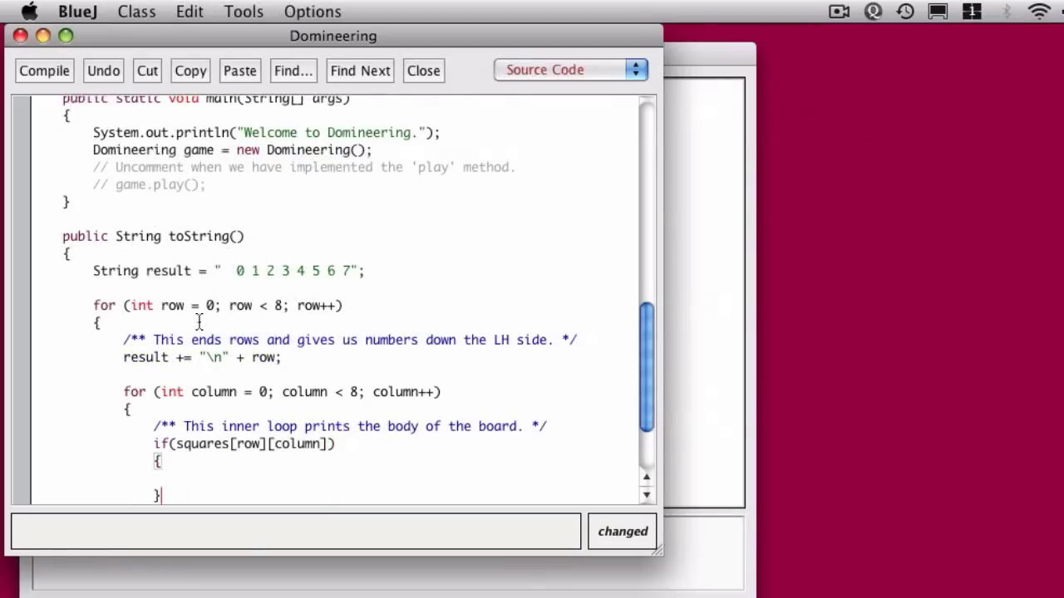
scroll("down", 3)
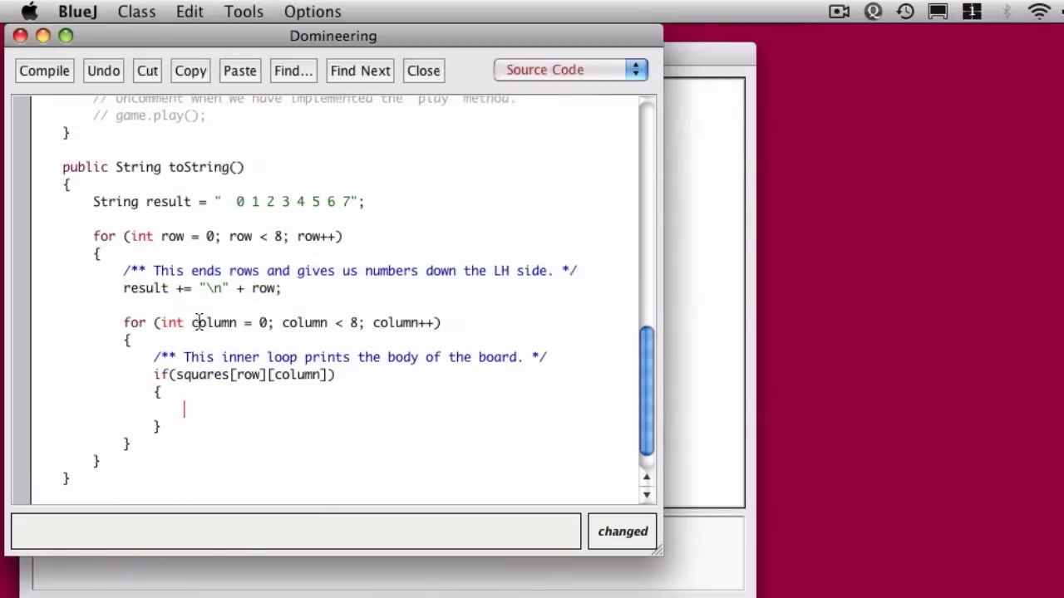
type("result +")
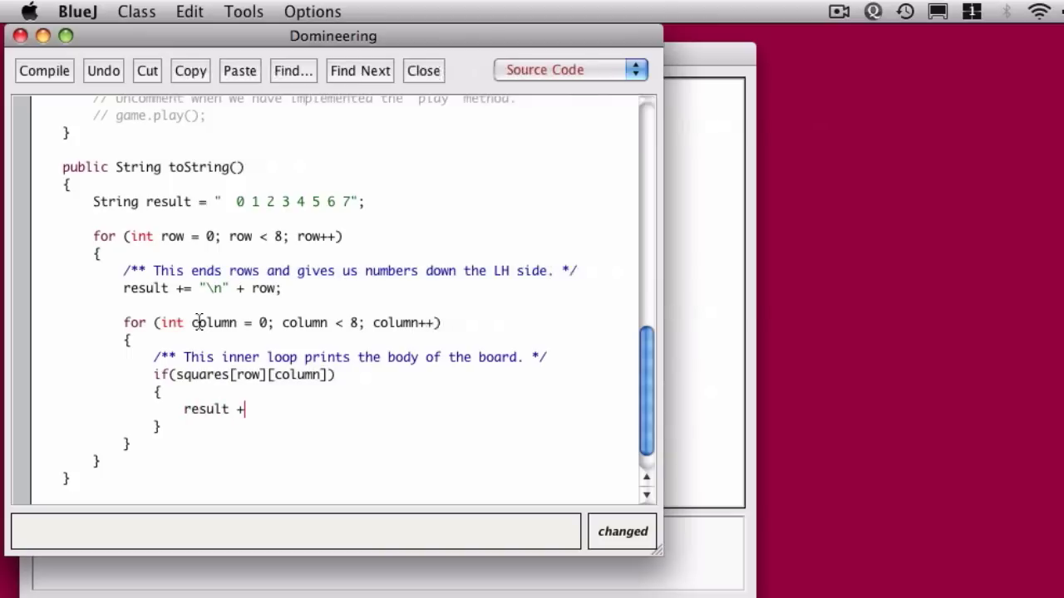
type("= \" #\";")
left_click(241, 428)
type(" else {")
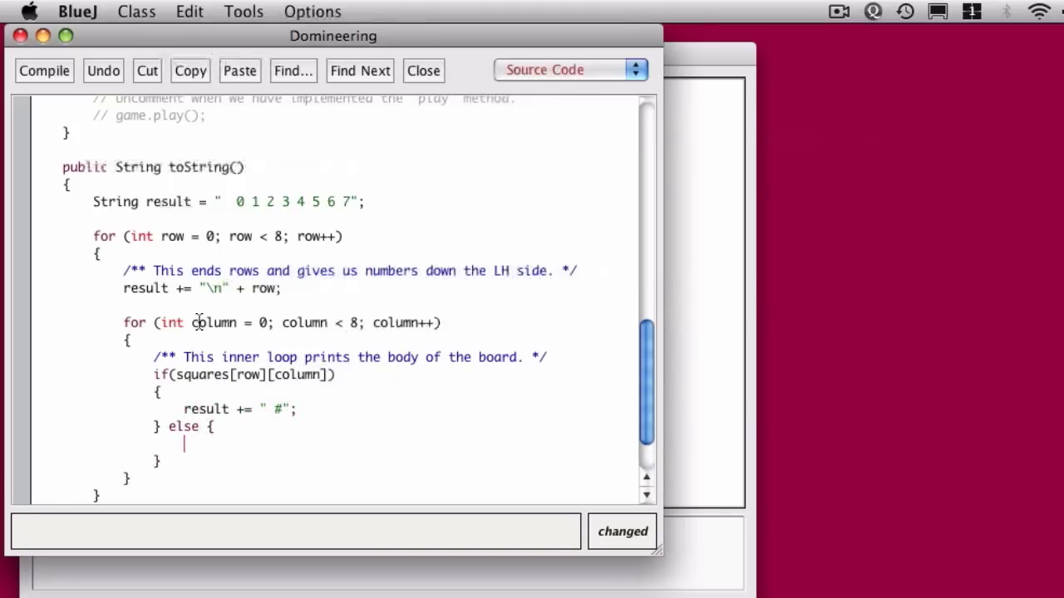
type("result +=")
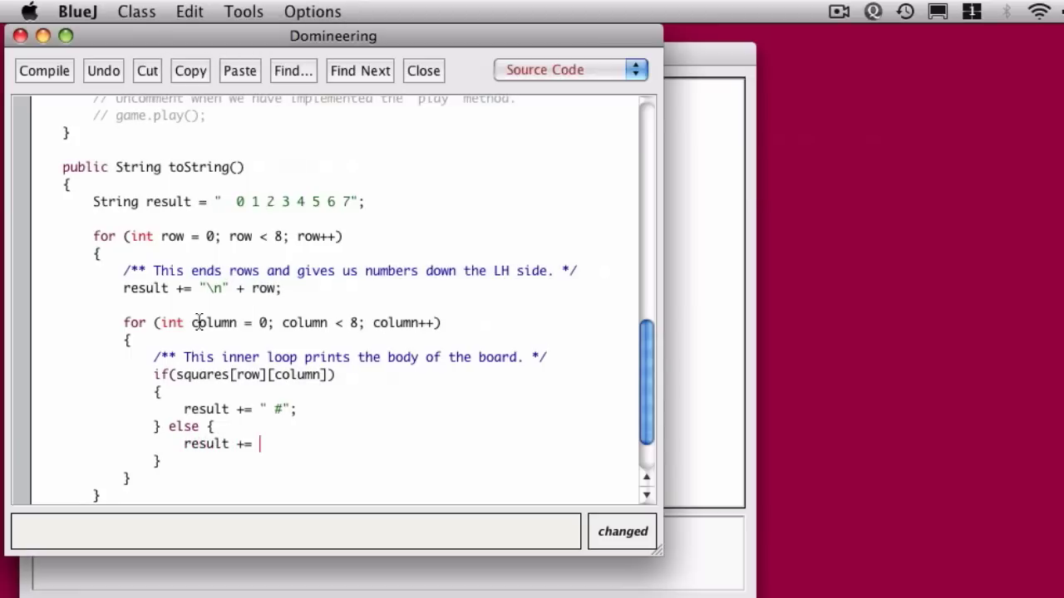
type("\".\";")
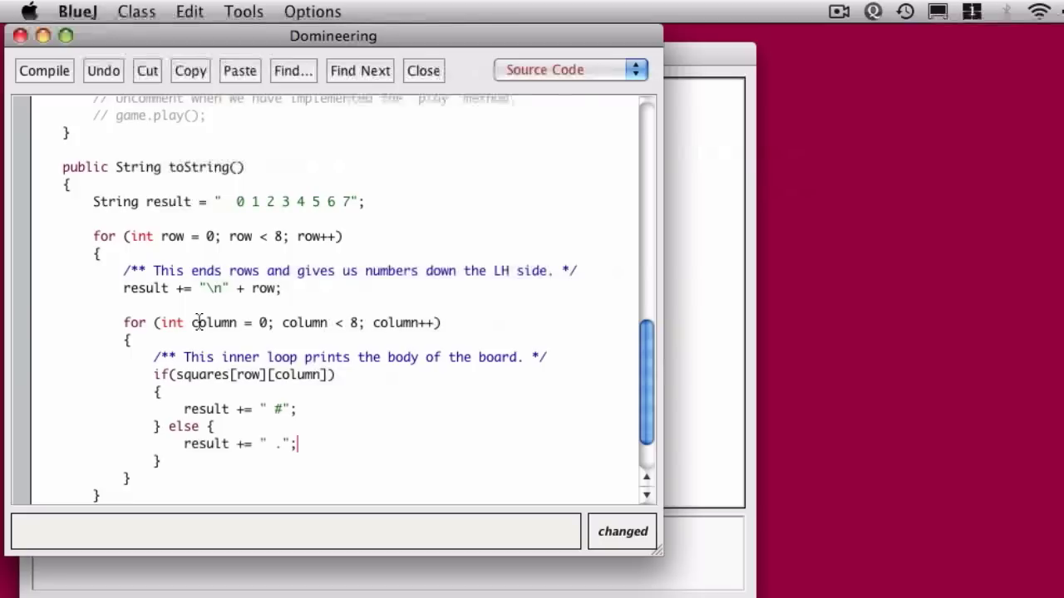
scroll("down", 3)
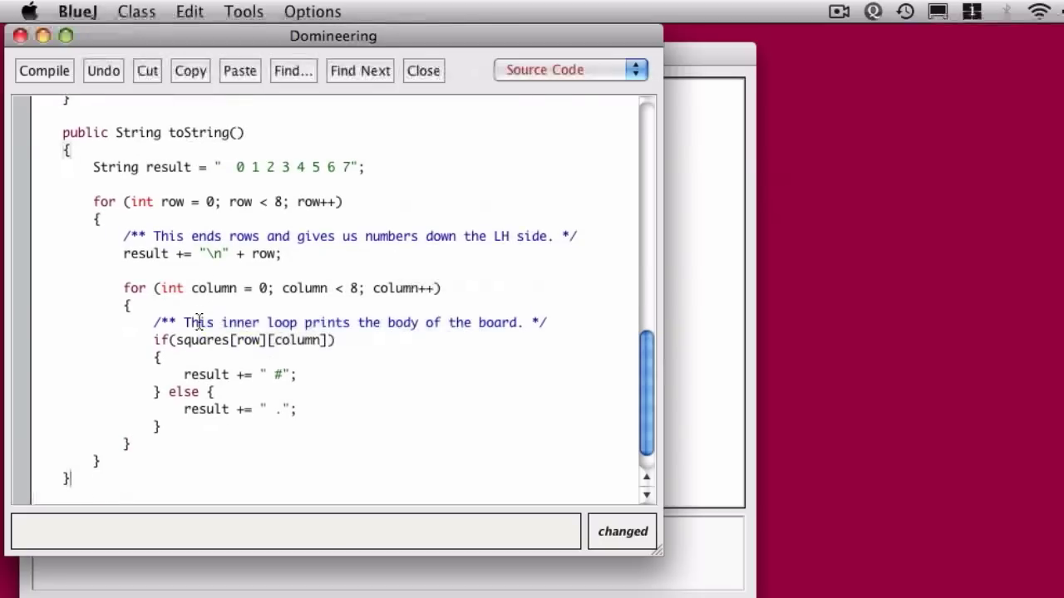
Step: End toString with return result; under a comment saying it returns the String representation of the board
key("Return")
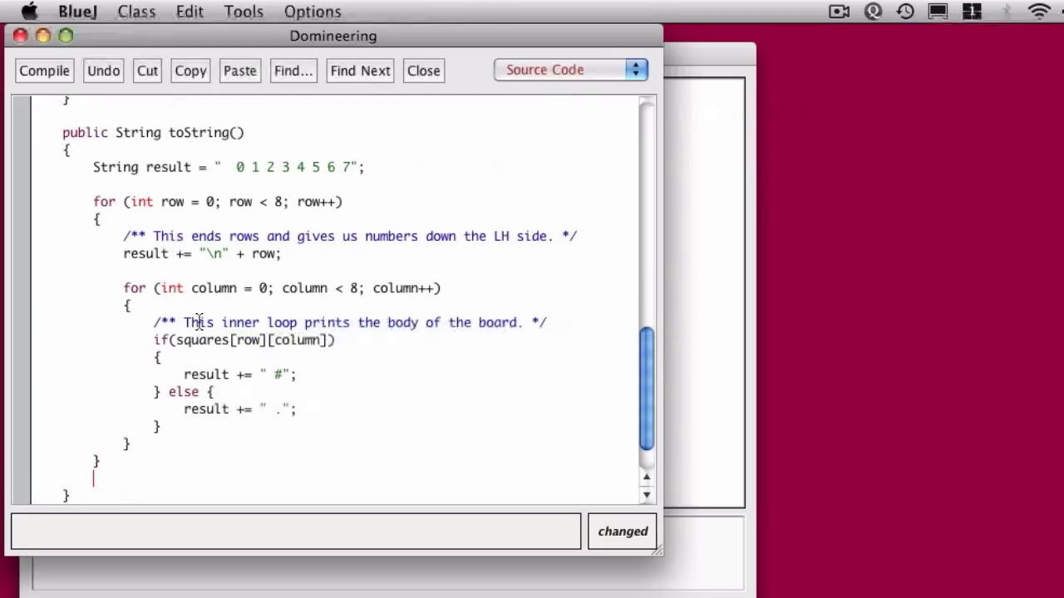
type("return result;")
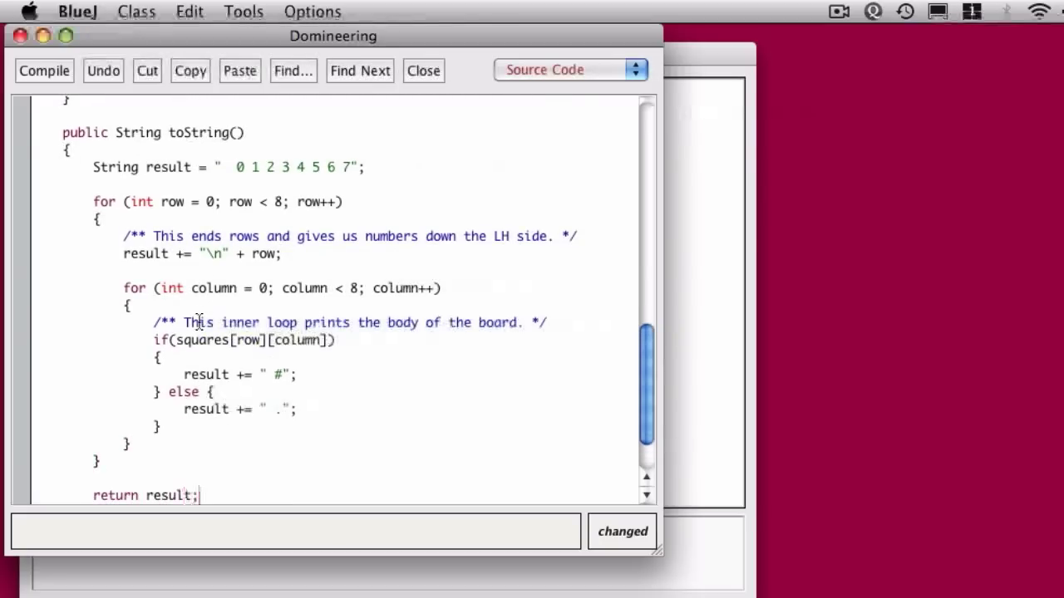
type("/**")
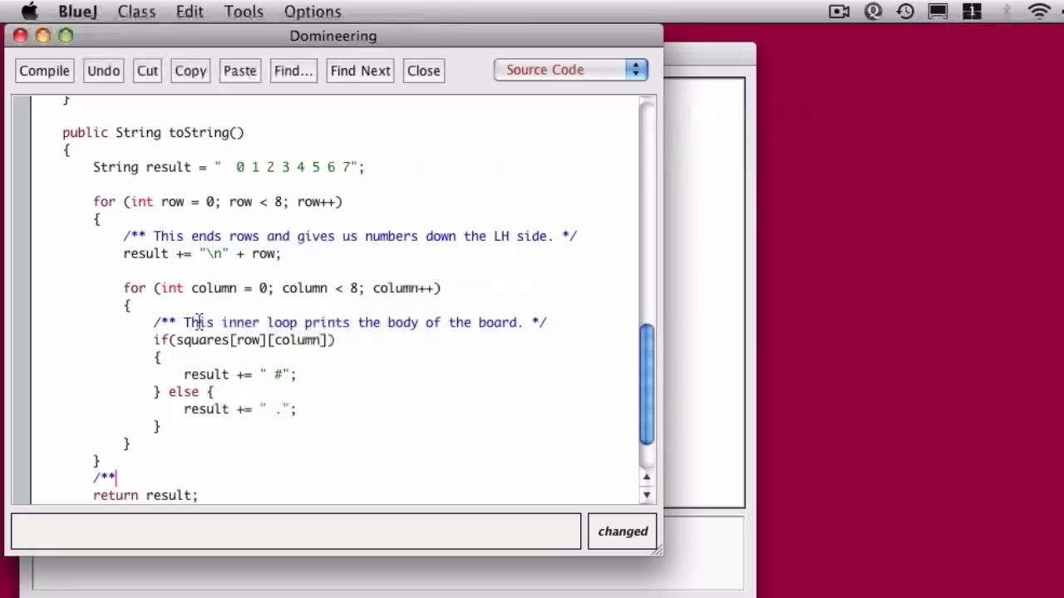
type("Returns the board we built up")
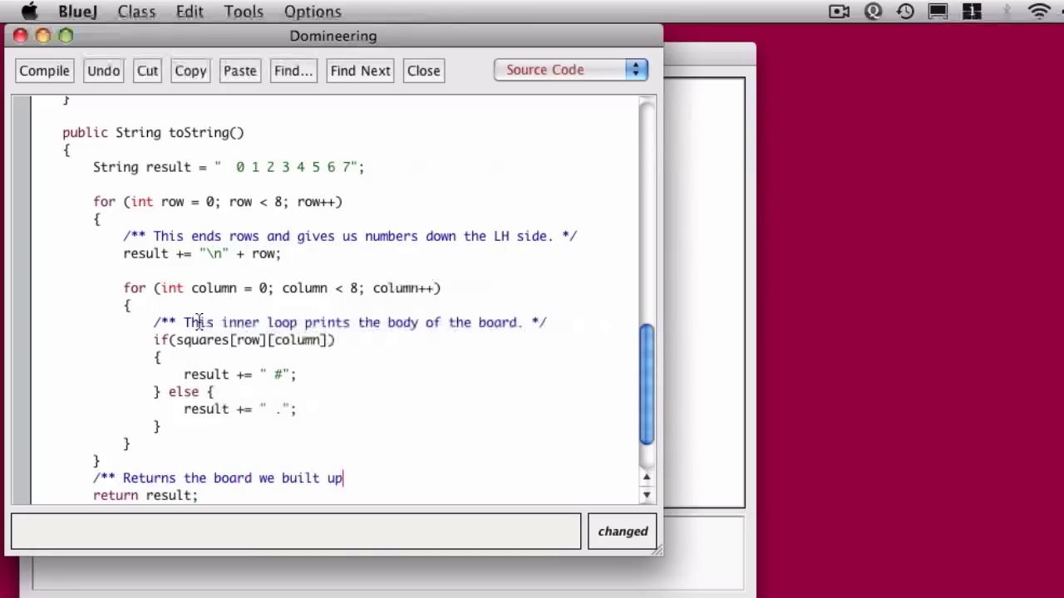
type("in the loop. Er, the")
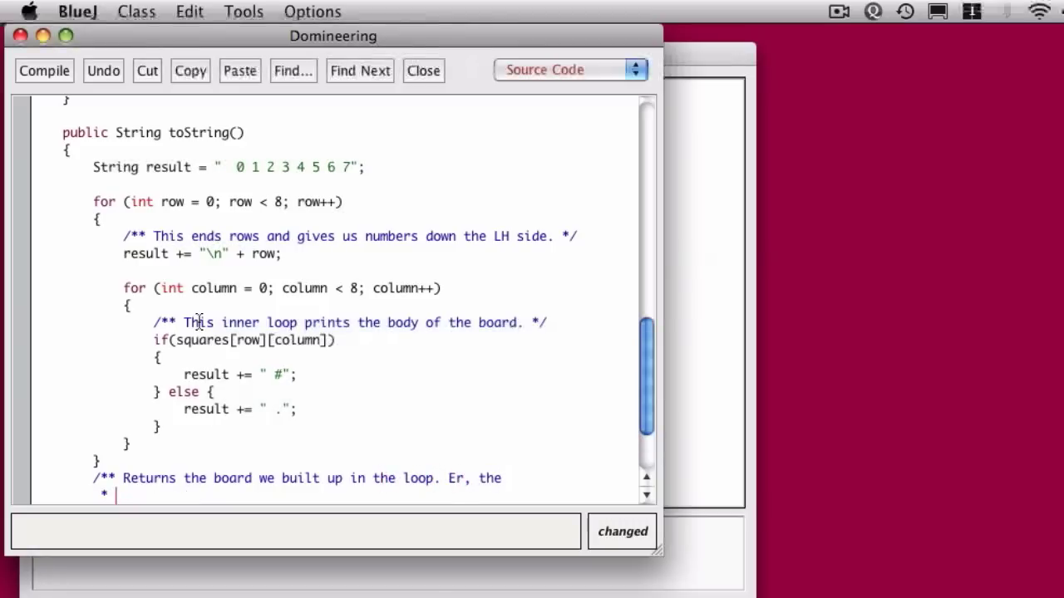
type("String representation of the board.")
type("*/")
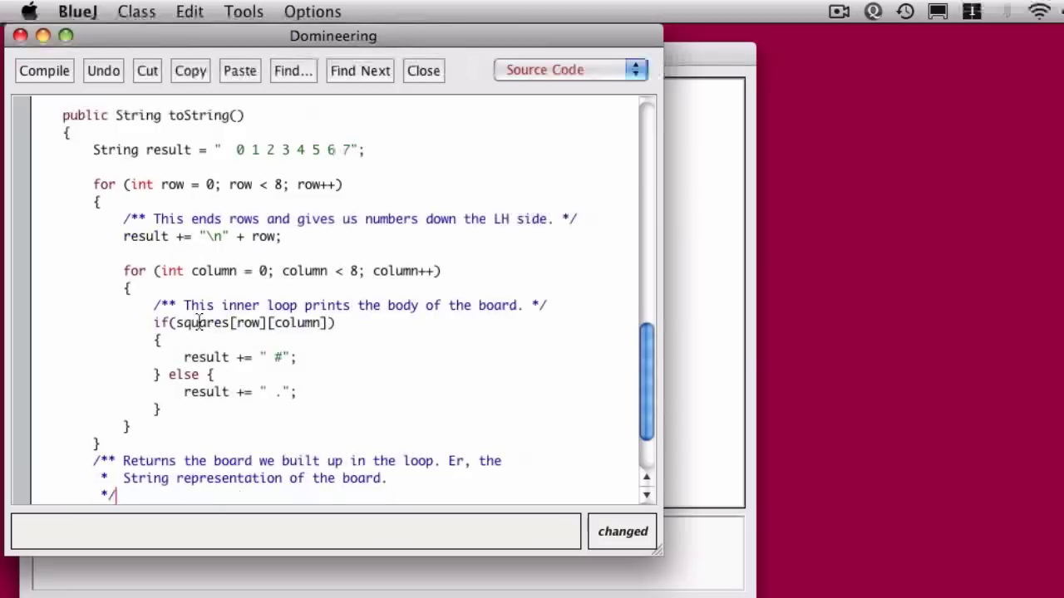
scroll("down", 3)
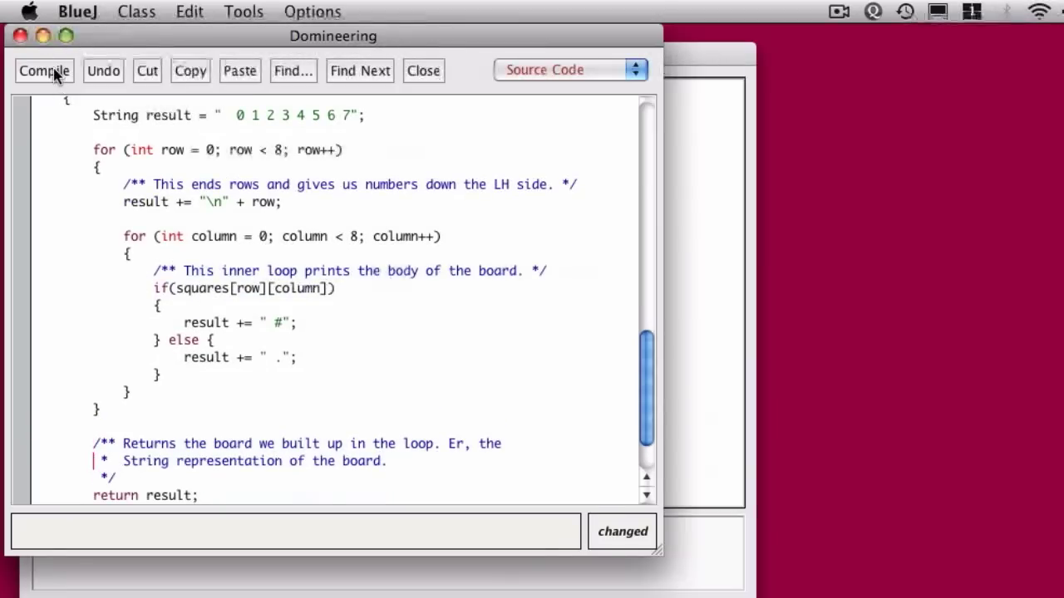
Step: Compile Domineering, close the editor, and call toString() on domineer1 to see the board string
left_click(44, 70)
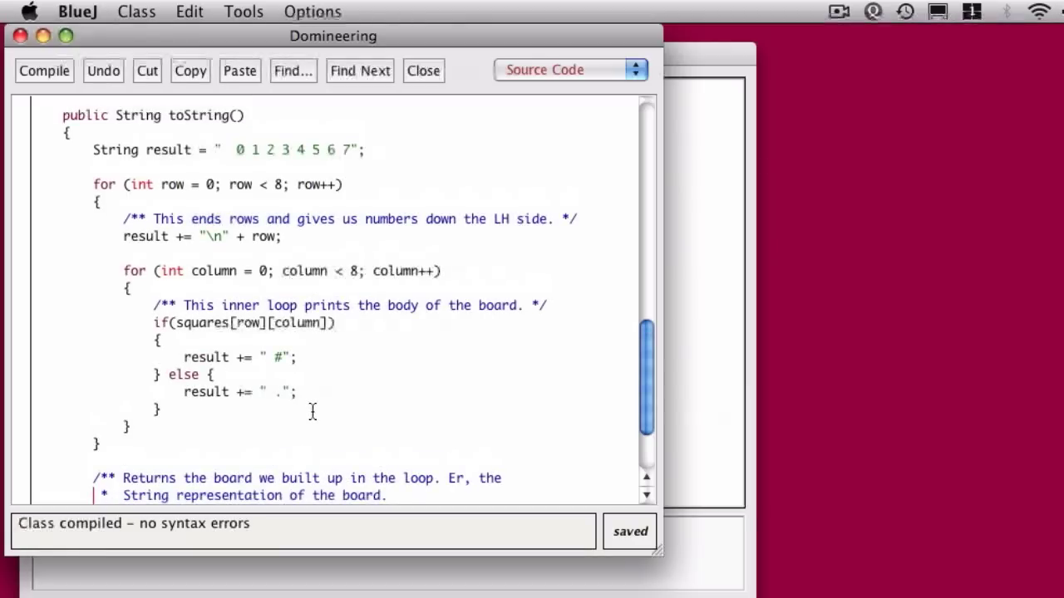
mouse_move(20, 36)
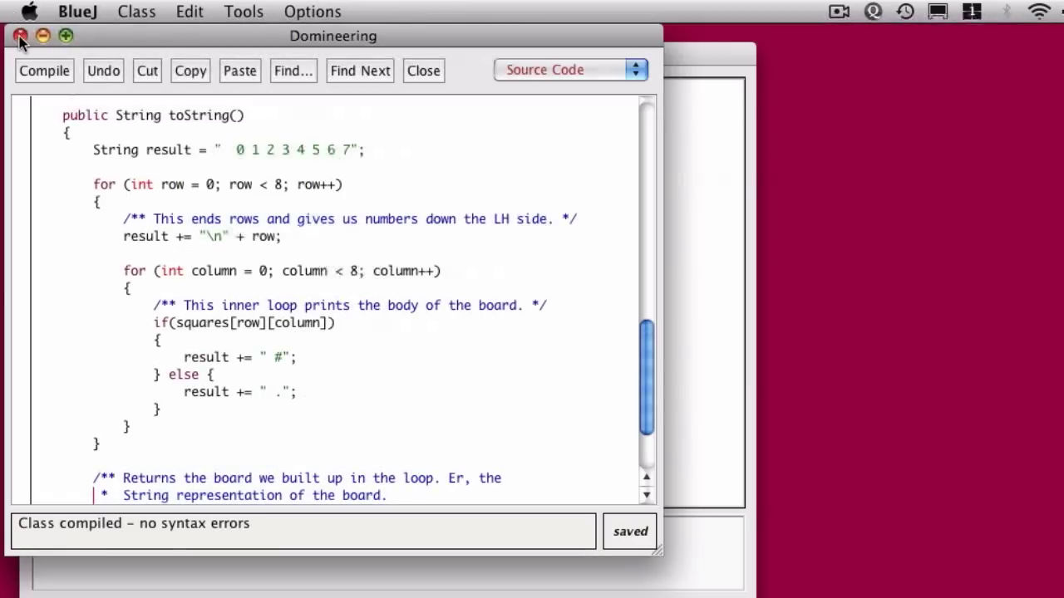
left_click(422, 69)
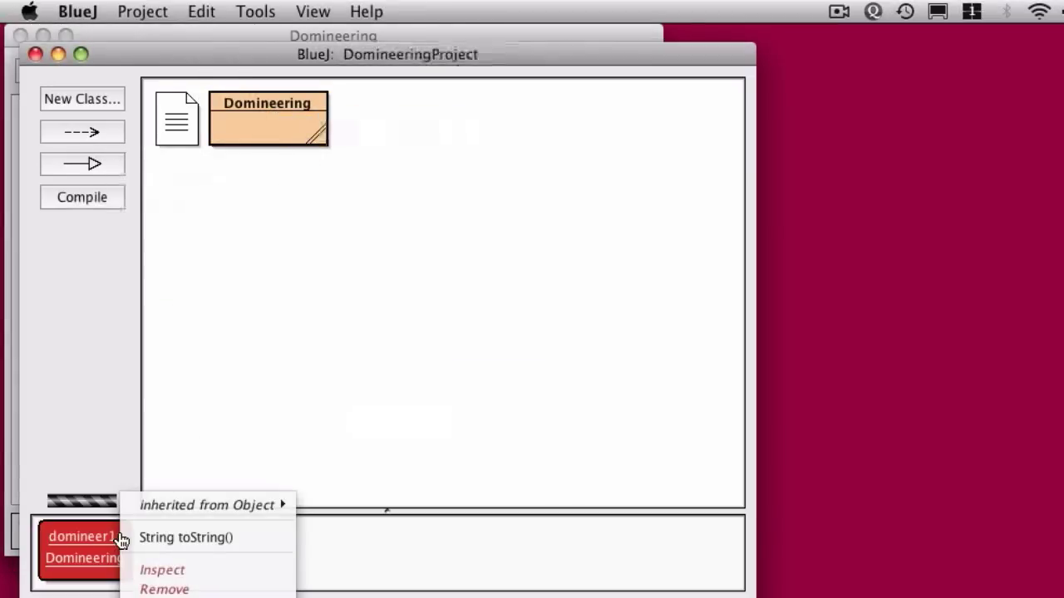
left_click(186, 537)
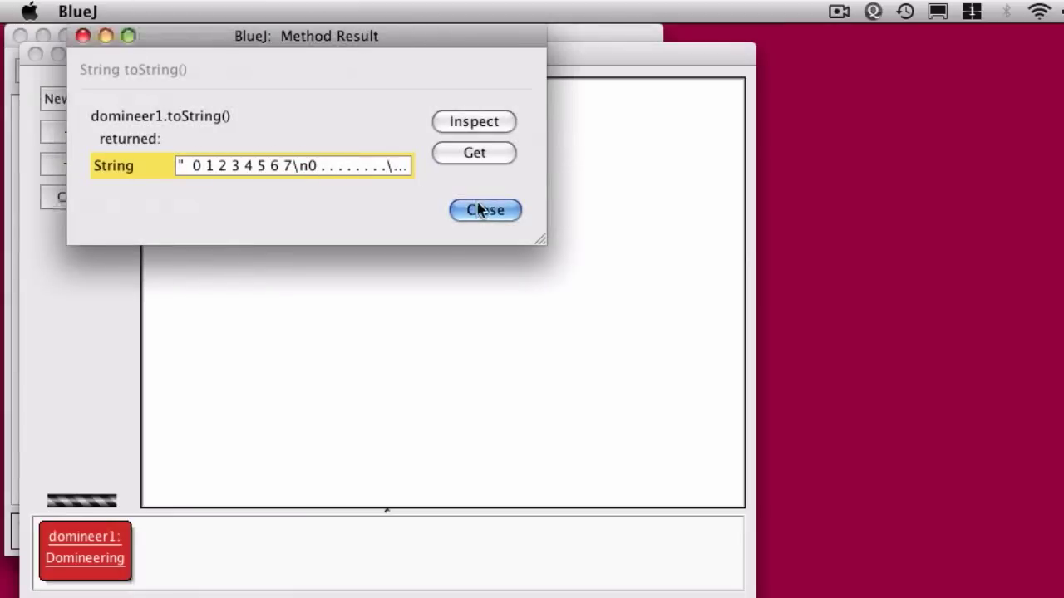
left_click(485, 210)
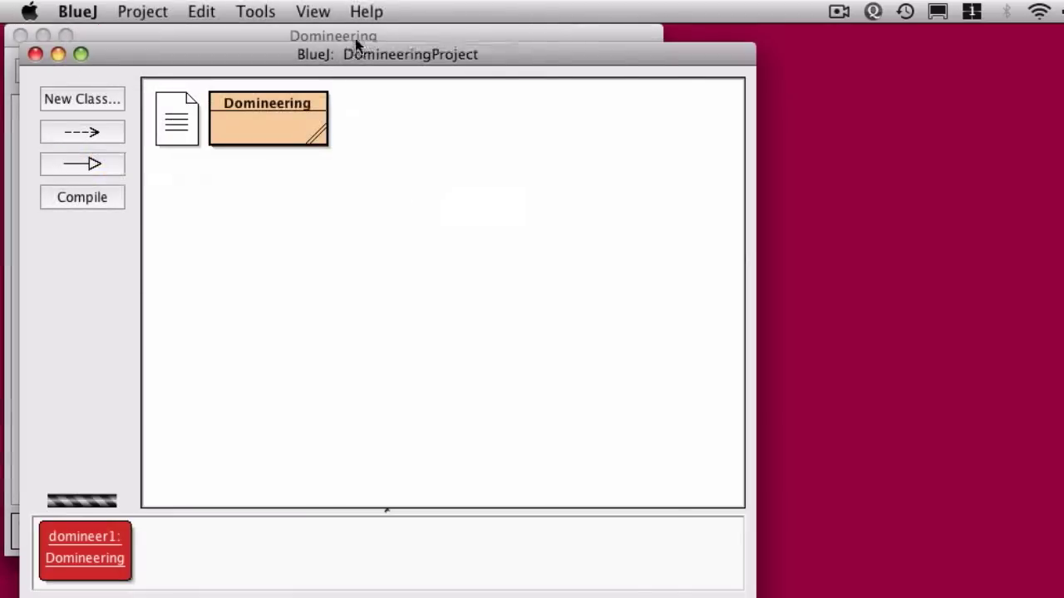
Step: Add public void printString() { System.out.println(toString()); } to the Domineering source
double_click(268, 118)
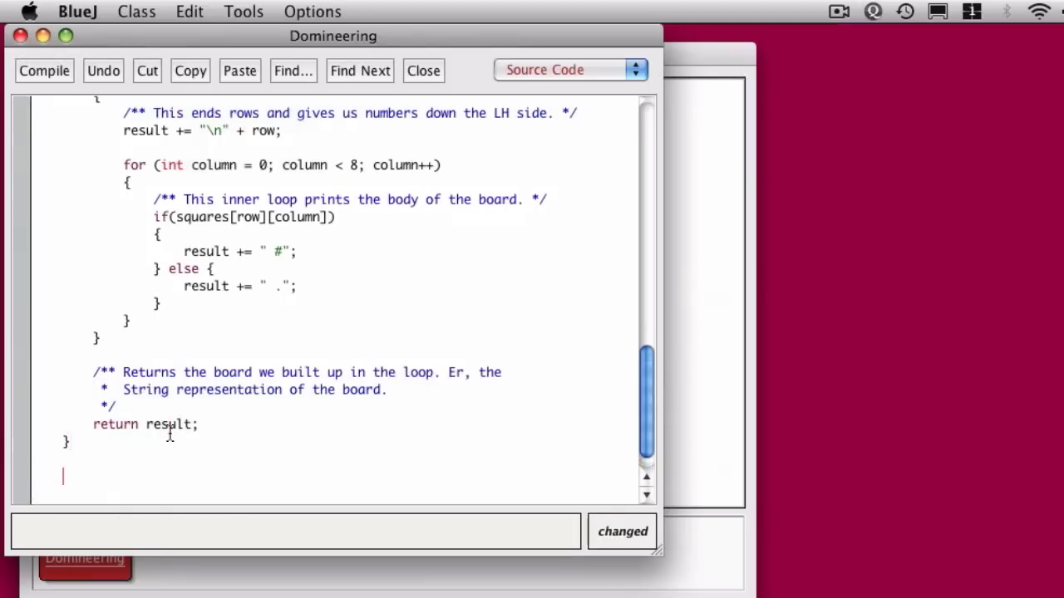
type("public void")
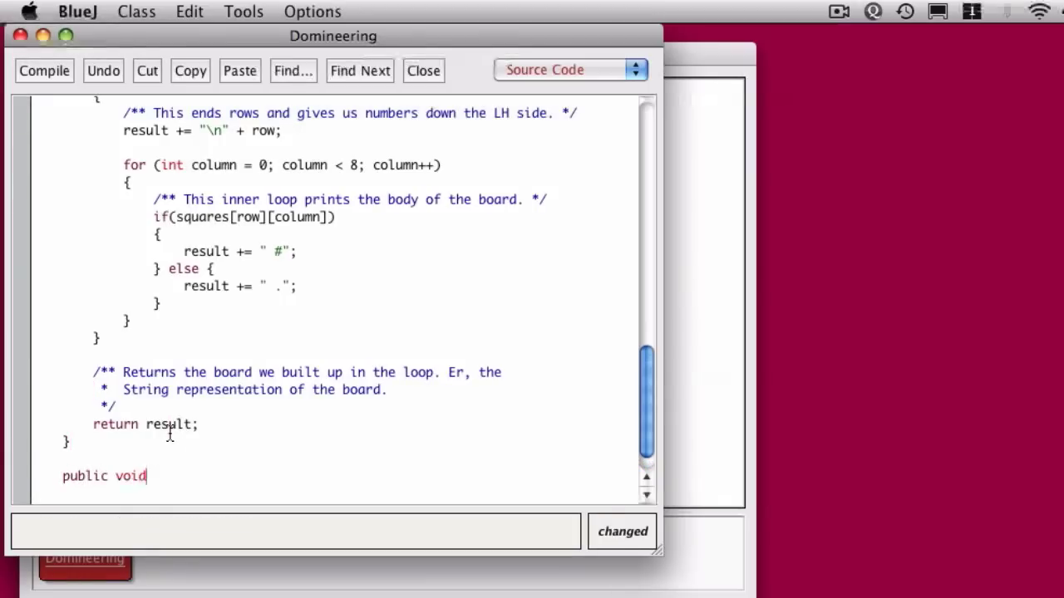
type("printString()")
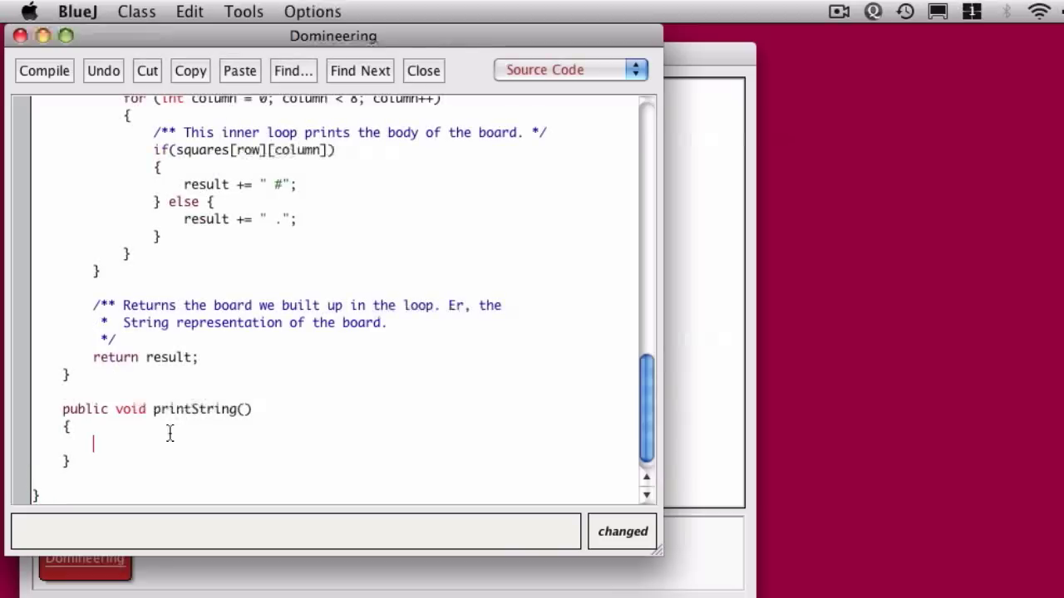
type("s")
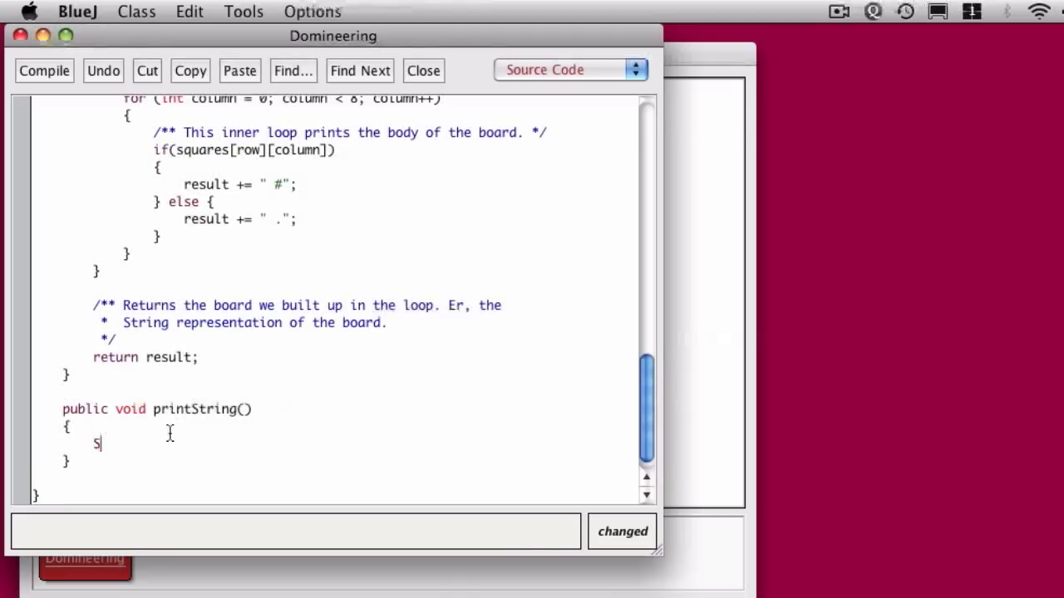
type("ystem.out.print")
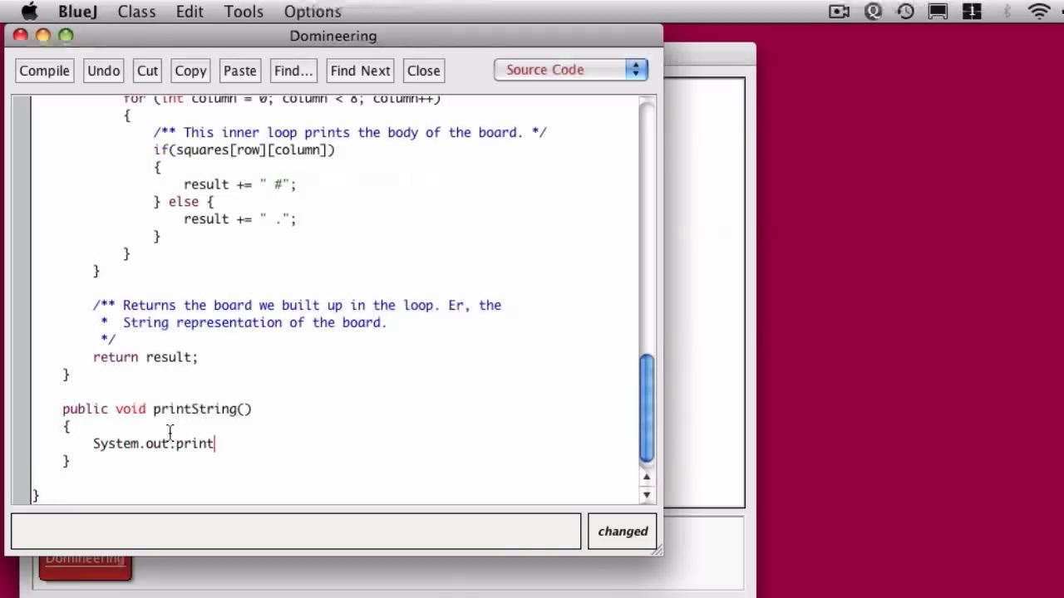
type("ln(toString")
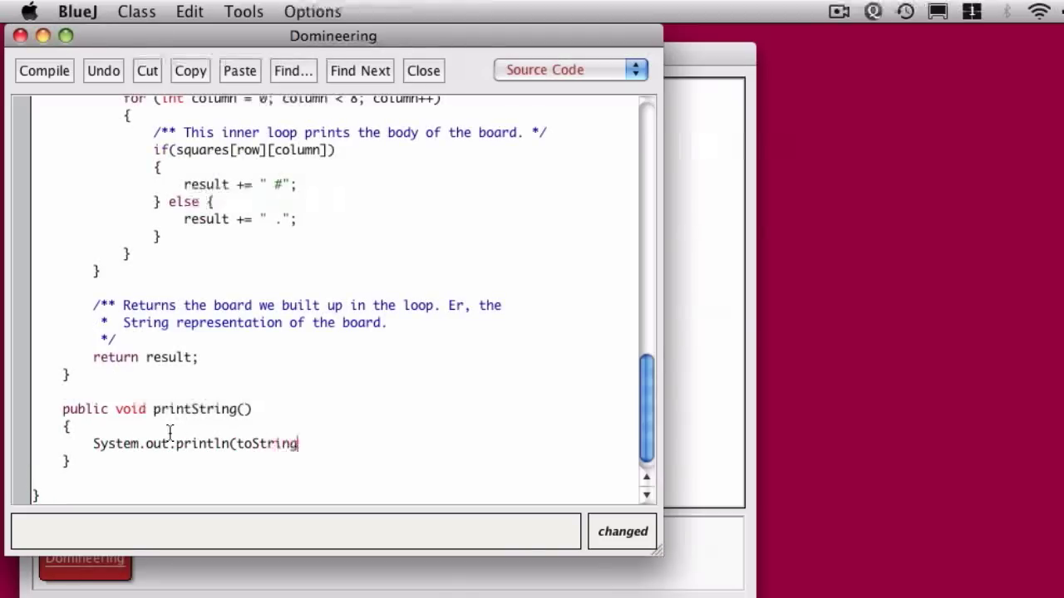
type("));")
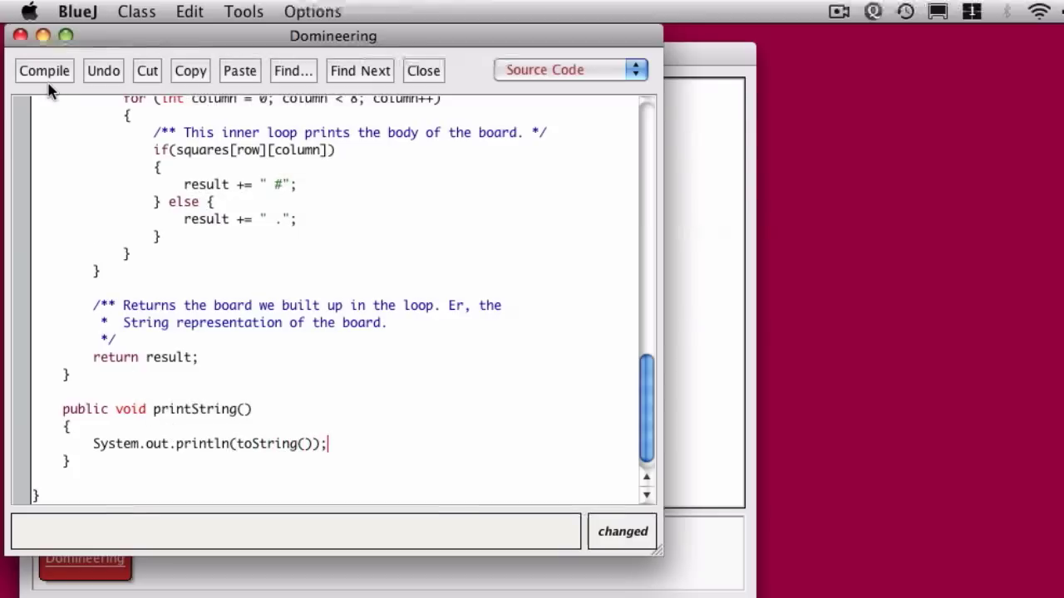
Step: Recompile, create a new Domineering object, and run printString() to print the numbered dot board in the terminal
left_click(43, 70)
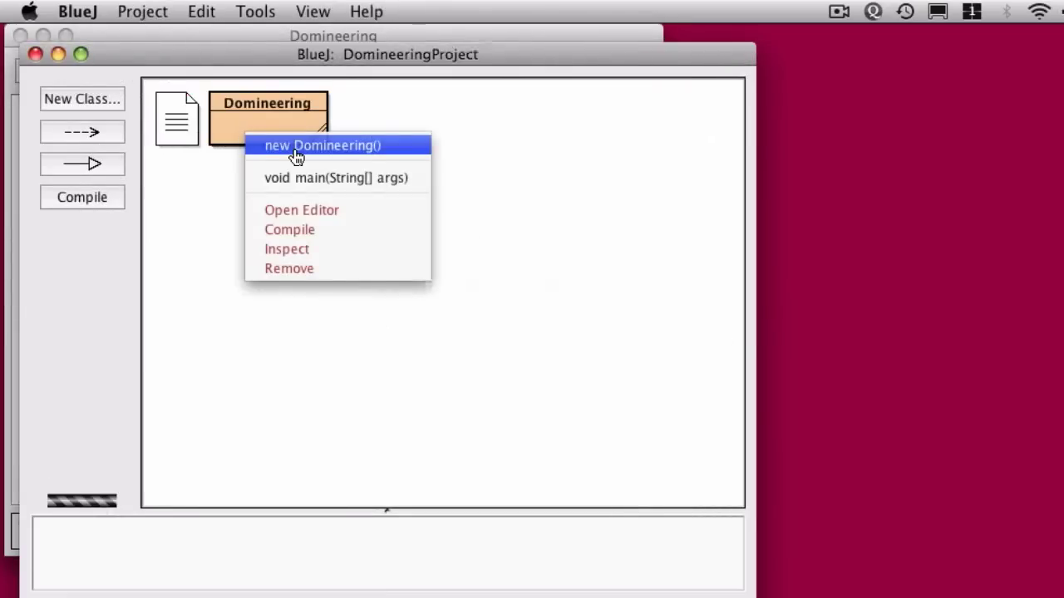
left_click(323, 145)
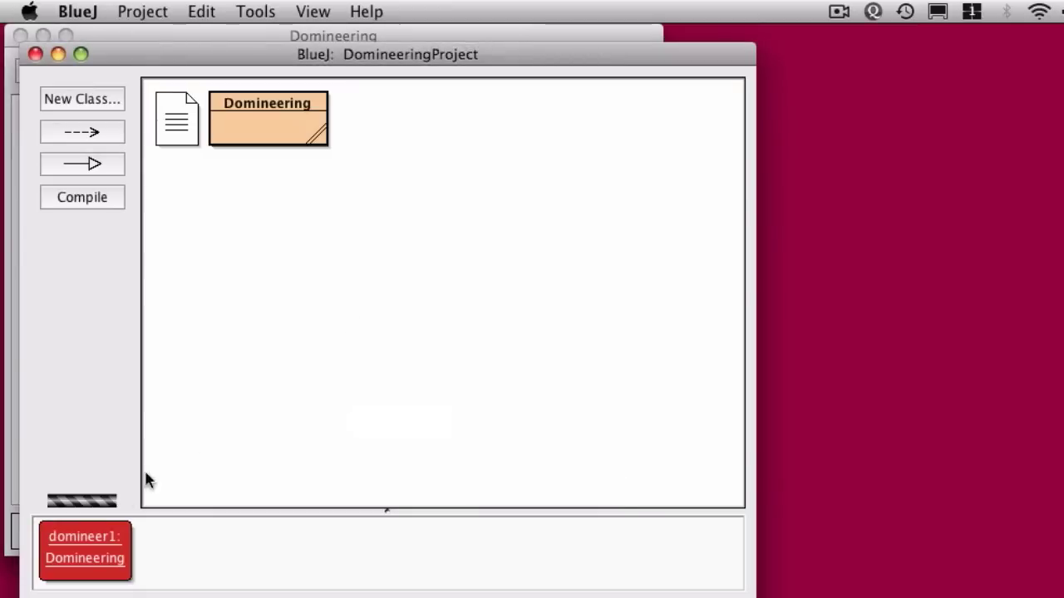
right_click(83, 549)
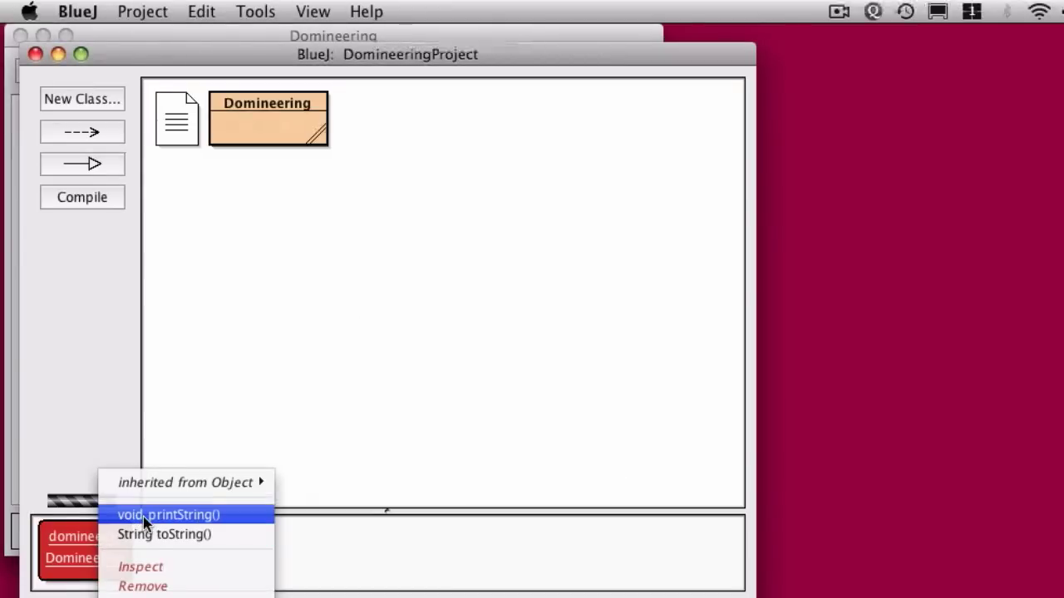
left_click(169, 515)
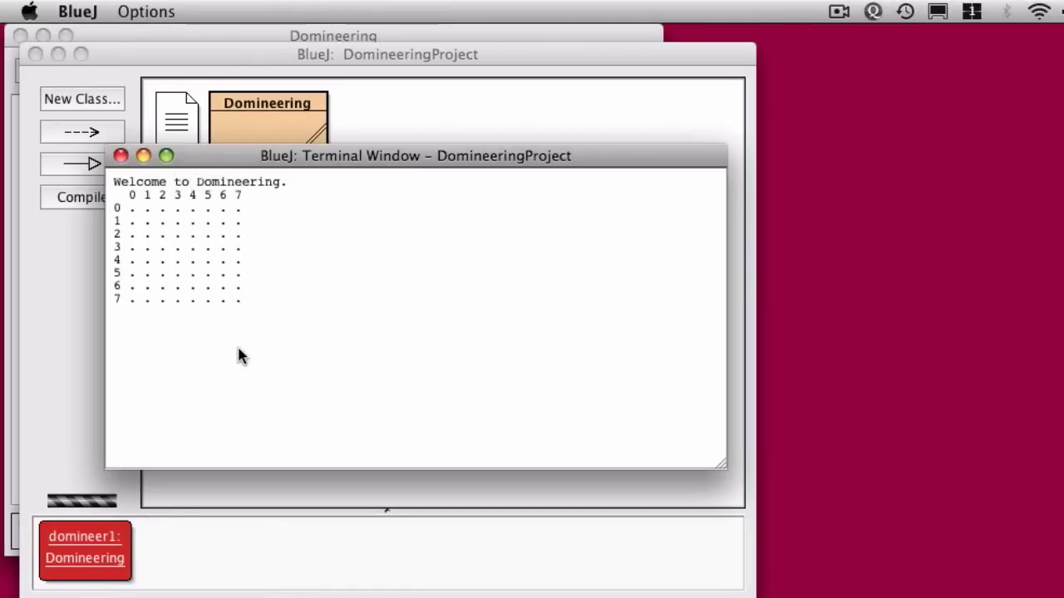
mouse_move(125, 209)
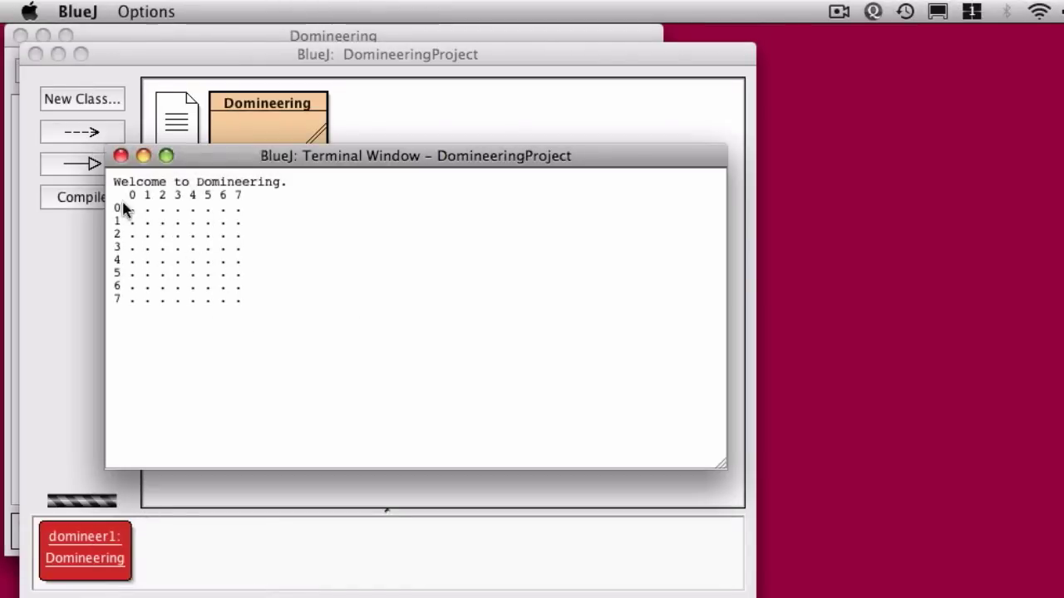
mouse_move(292, 381)
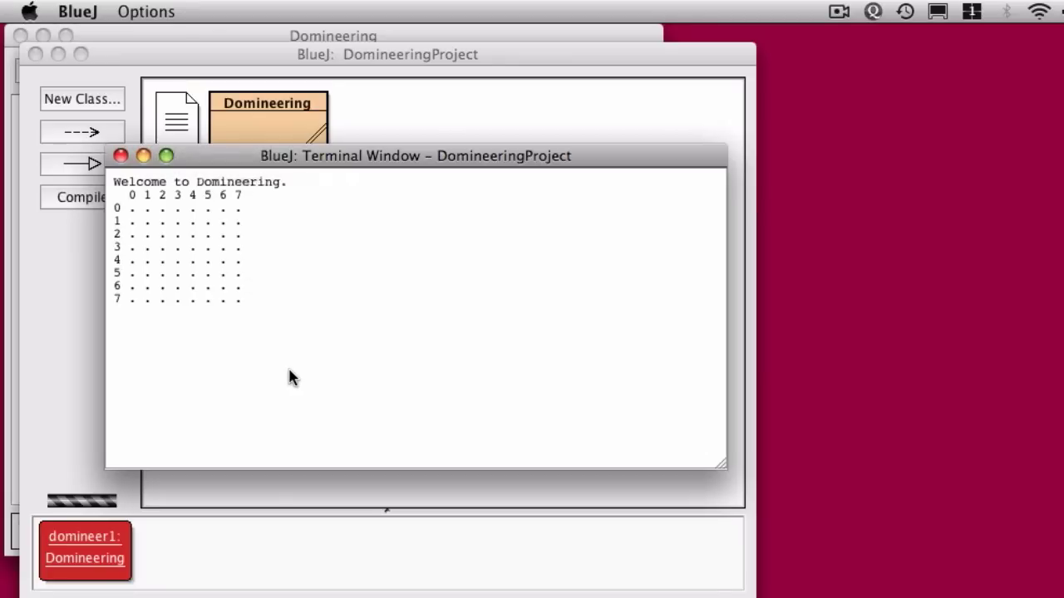
left_click(146, 12)
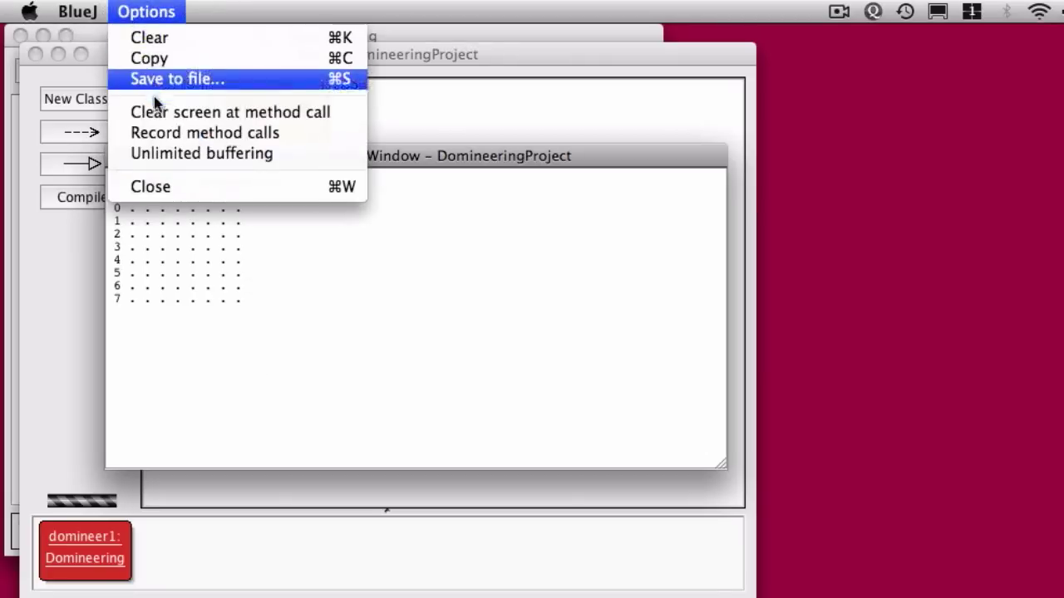